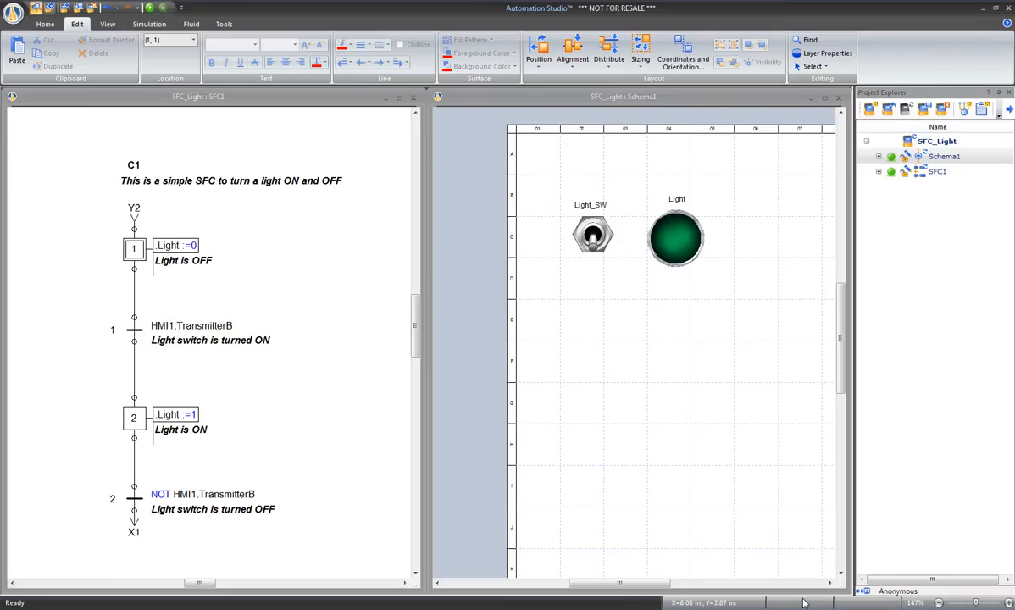
pyautogui.moveTo(693, 239)
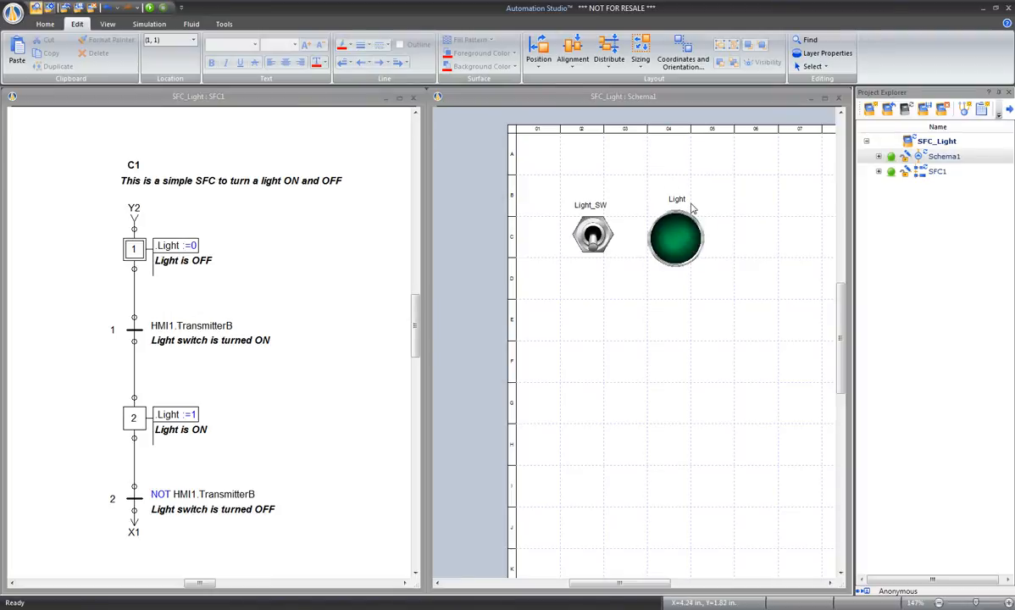
pyautogui.moveTo(308, 413)
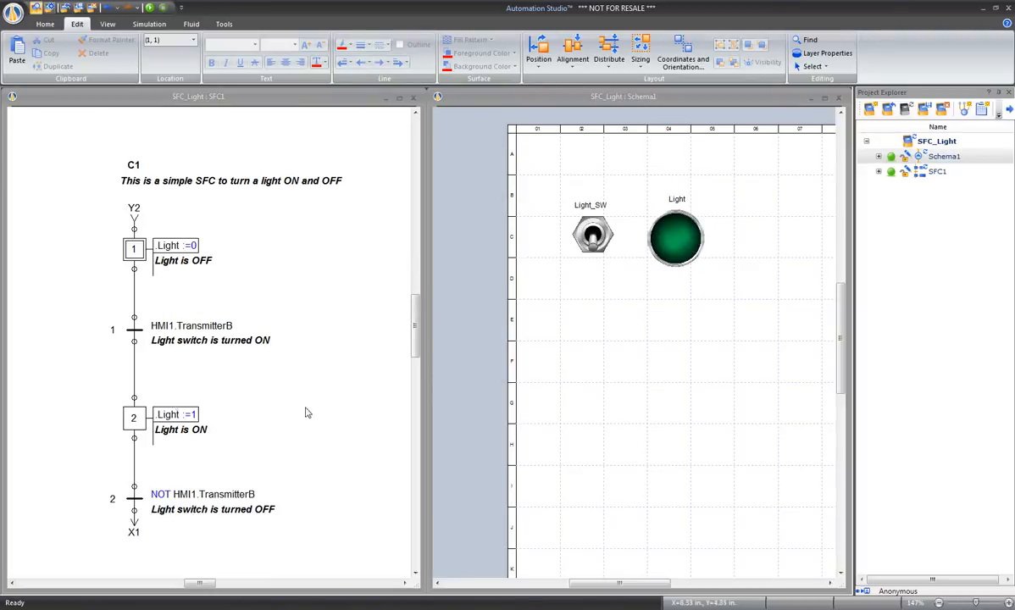
pyautogui.moveTo(142, 432)
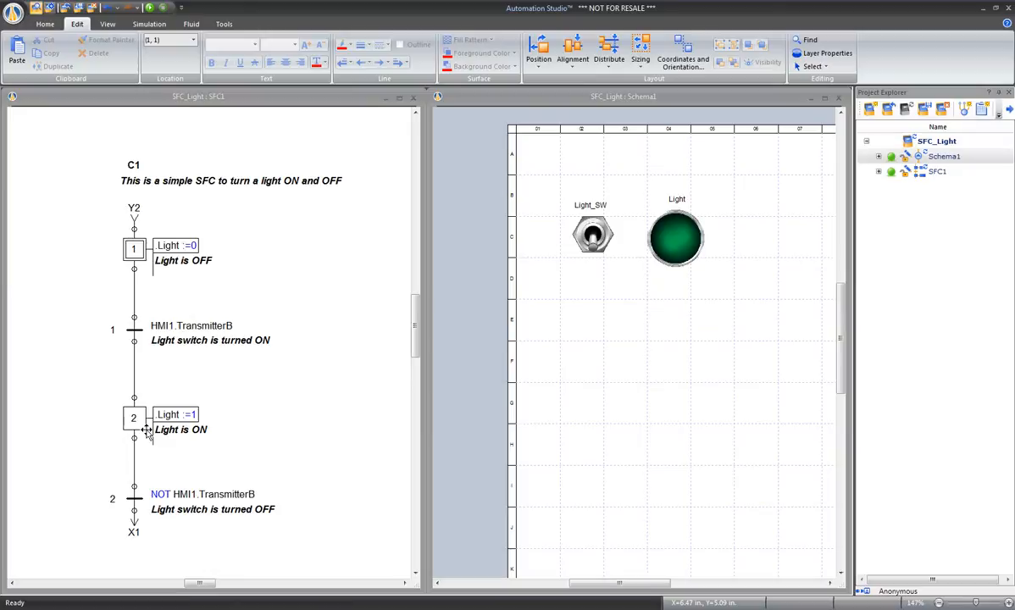
pyautogui.moveTo(169, 262)
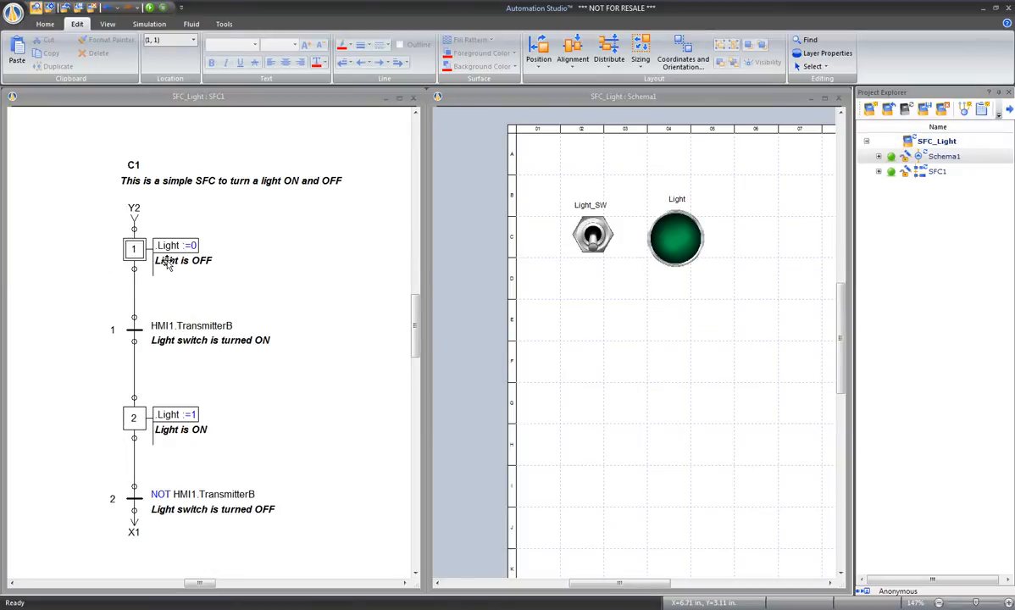
pyautogui.moveTo(627, 258)
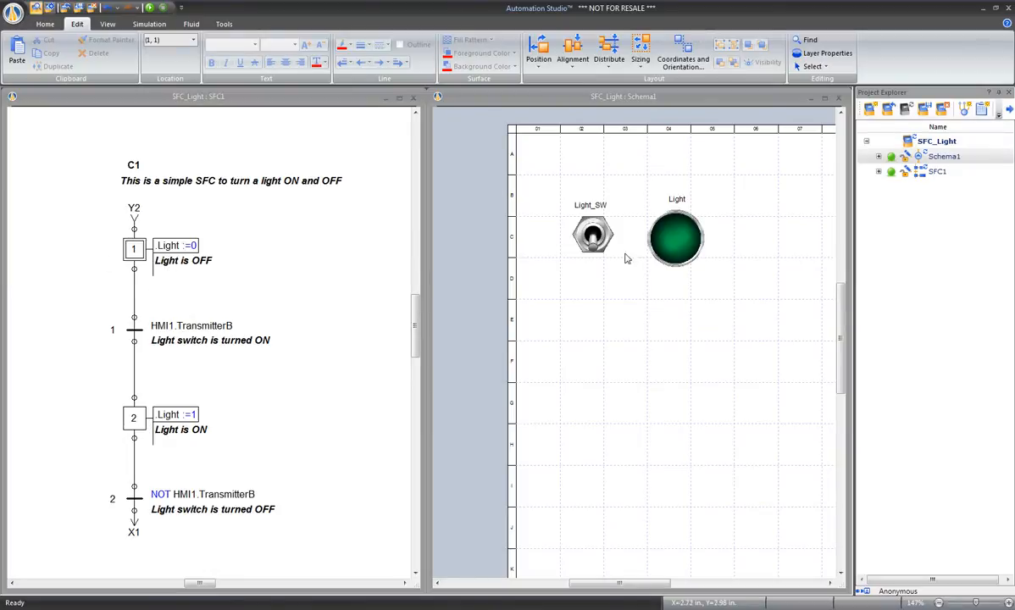
pyautogui.moveTo(589, 229)
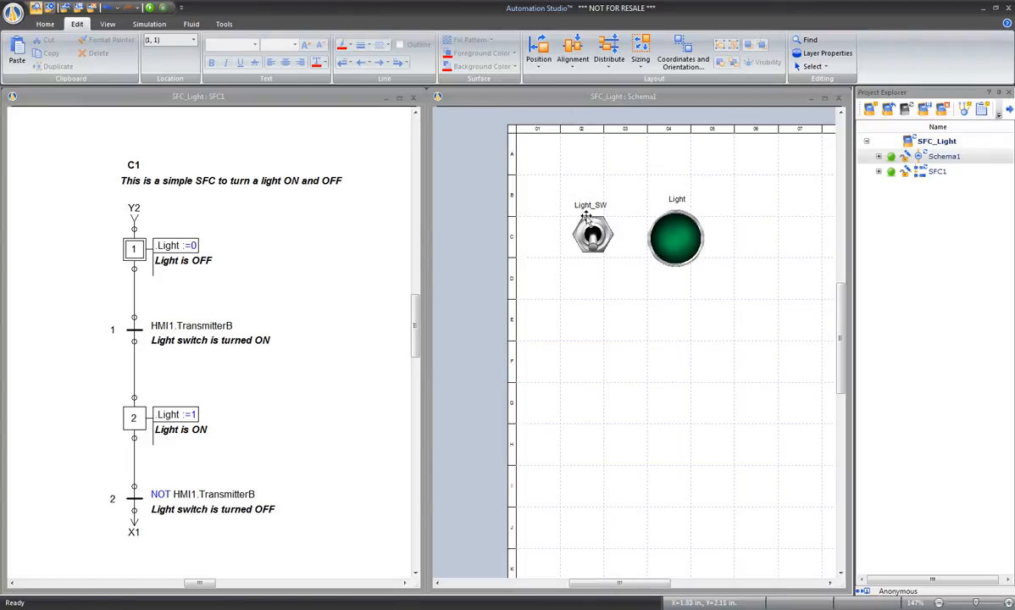
pyautogui.moveTo(192, 379)
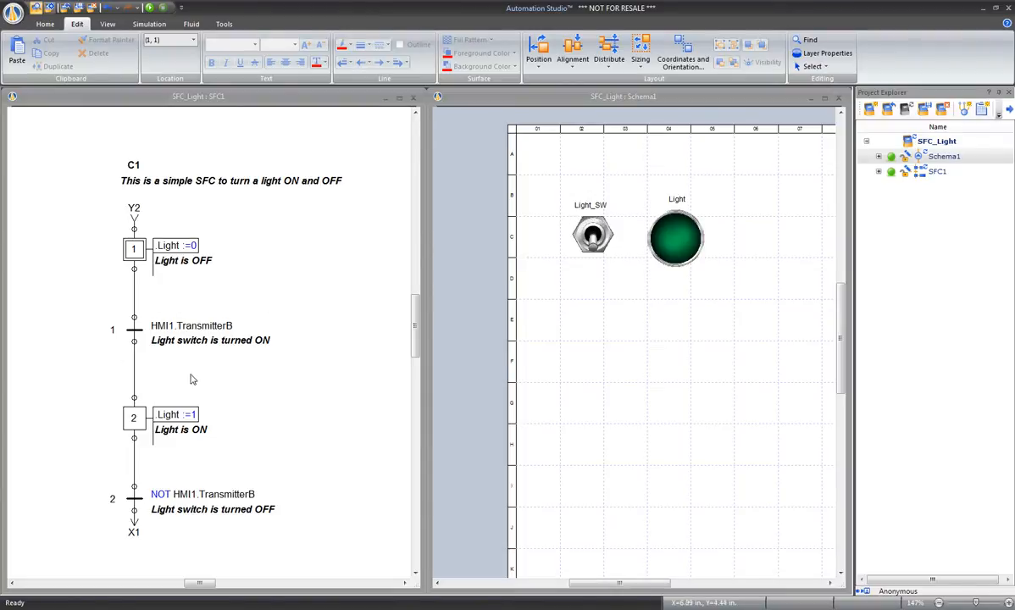
pyautogui.moveTo(153, 264)
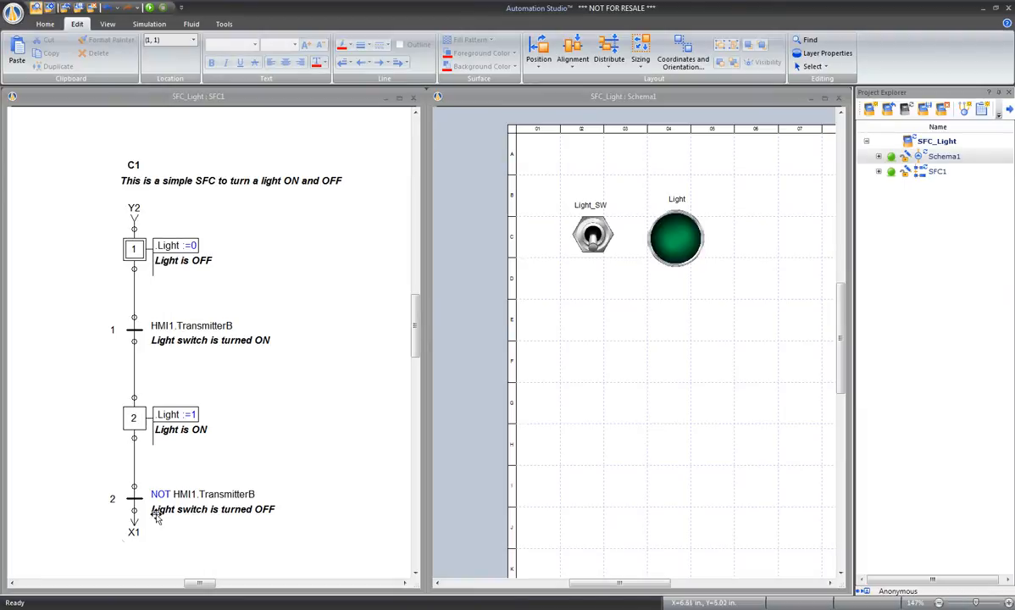
# Simulate and toggle the light switch, then start placing a structured text block beside step 1.
pyautogui.click(149, 23)
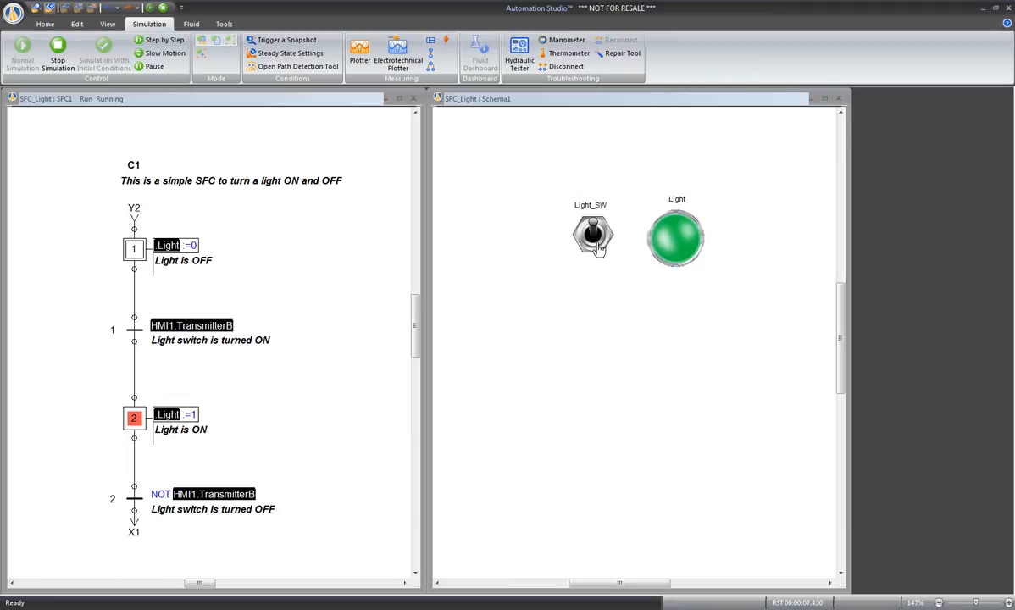
pyautogui.click(592, 236)
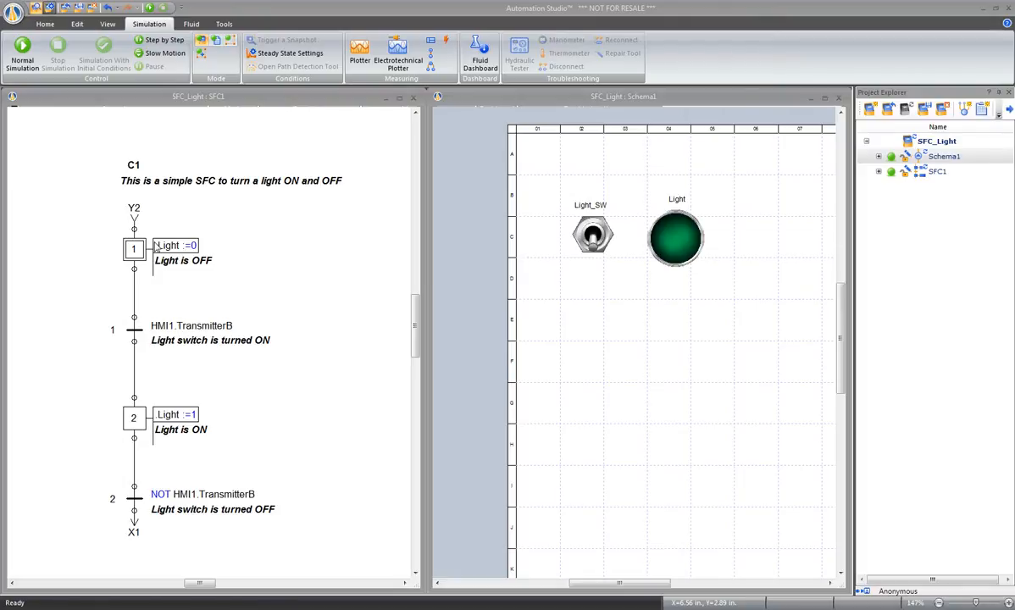
pyautogui.click(45, 23)
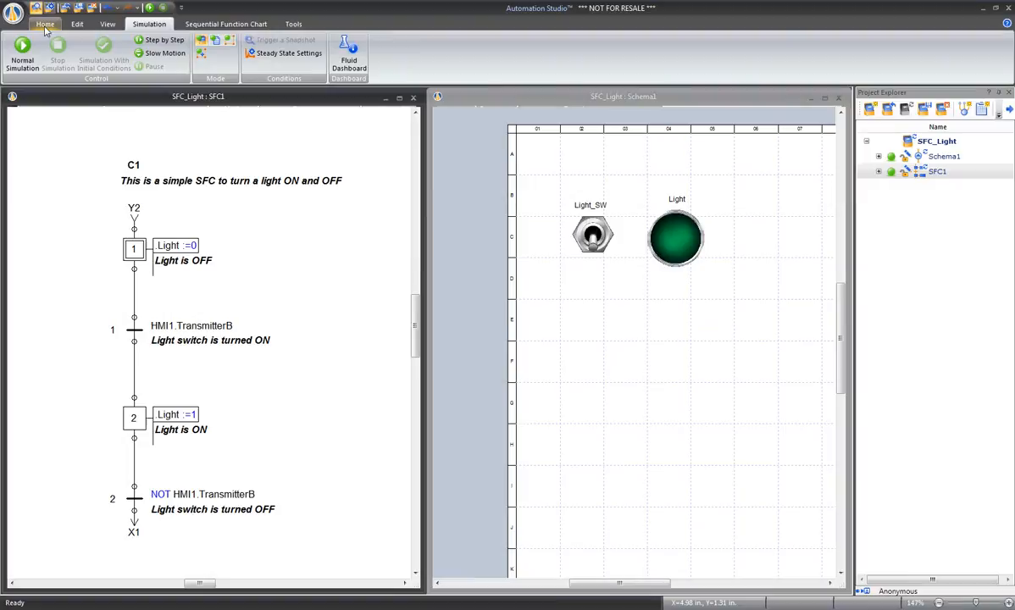
pyautogui.click(41, 25)
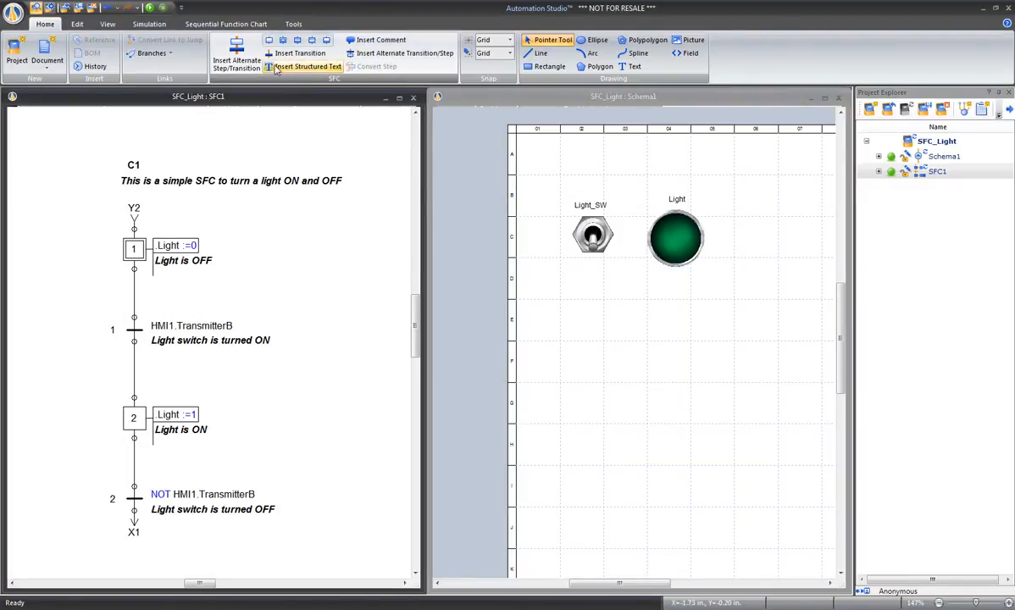
pyautogui.moveTo(309, 67)
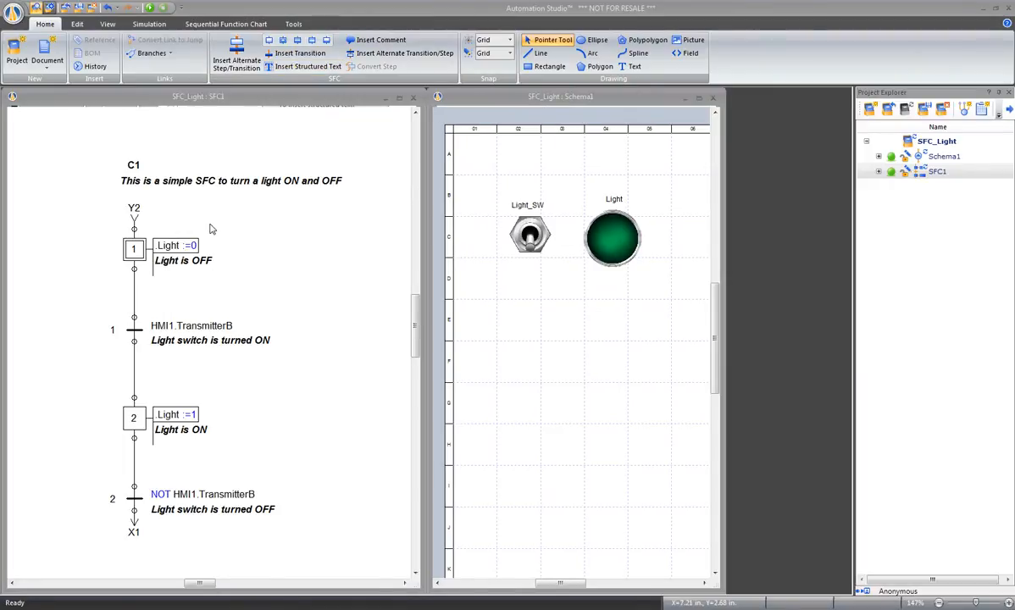
pyautogui.moveTo(309, 66)
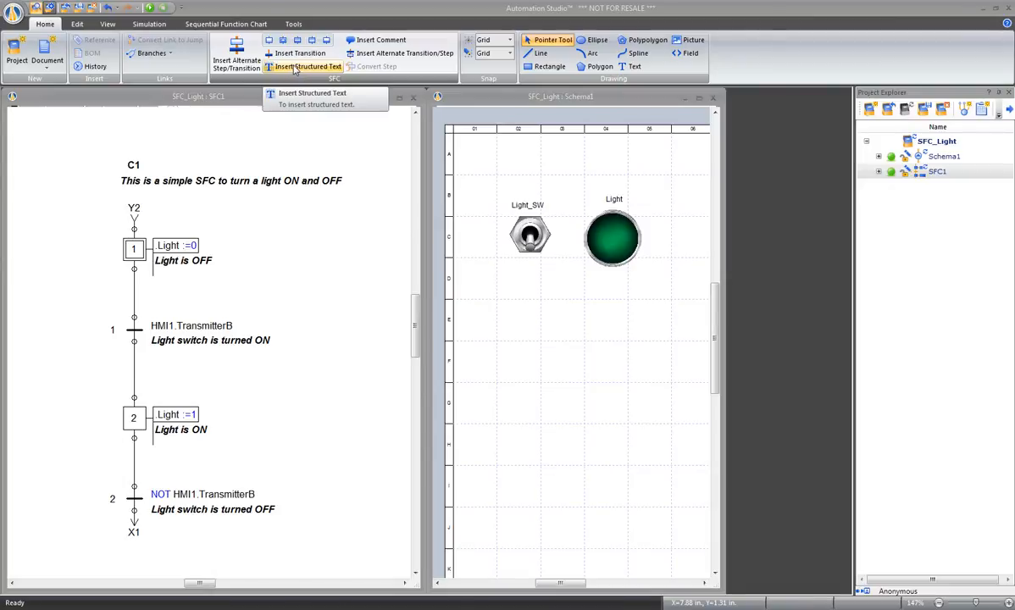
pyautogui.click(311, 66)
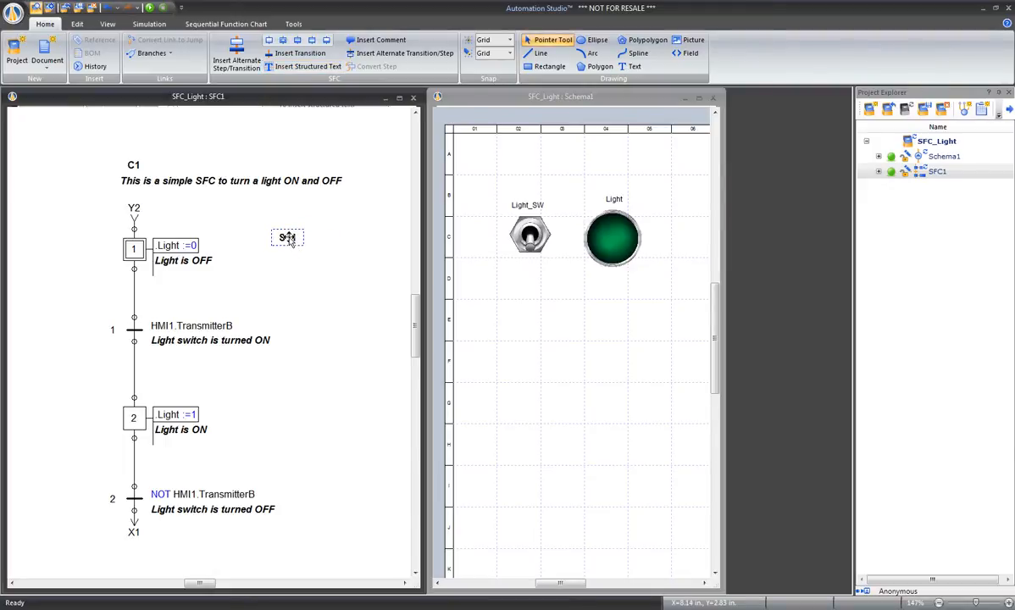
# Open ST1's Component Properties and view its variable list and structured text operators.
pyautogui.doubleClick(287, 237)
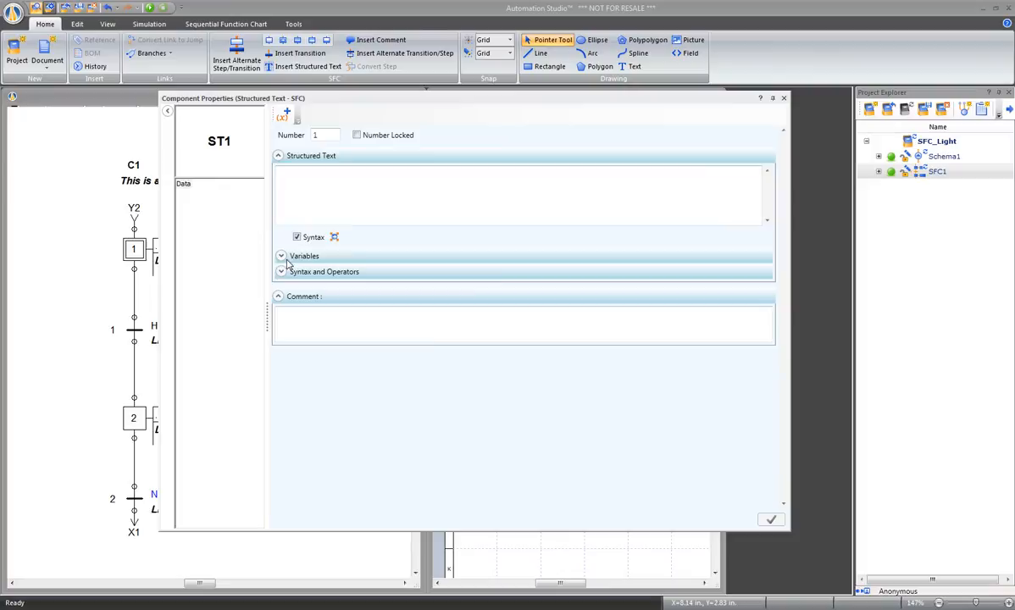
pyautogui.click(281, 255)
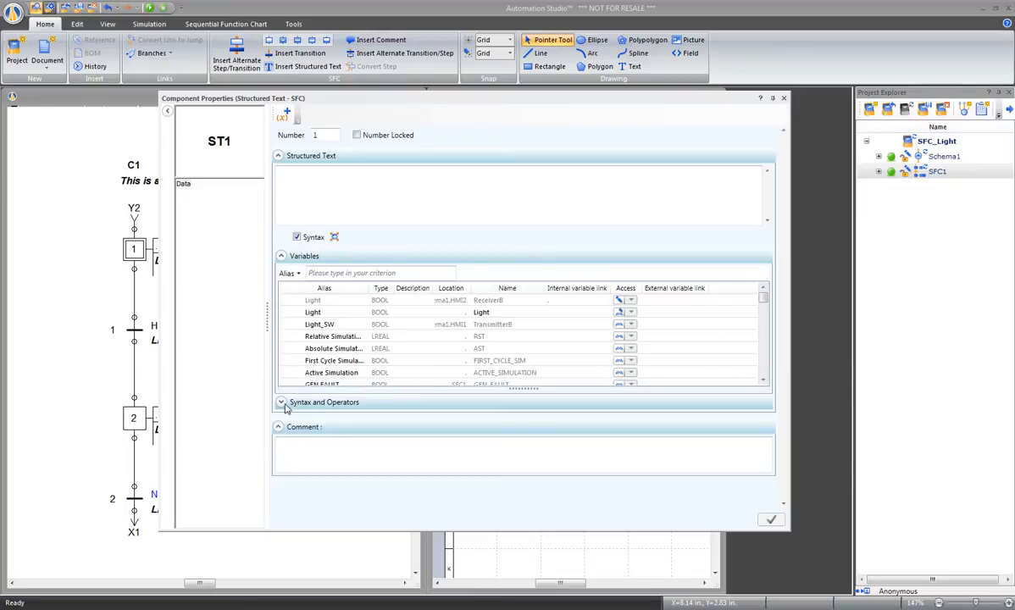
pyautogui.click(280, 403)
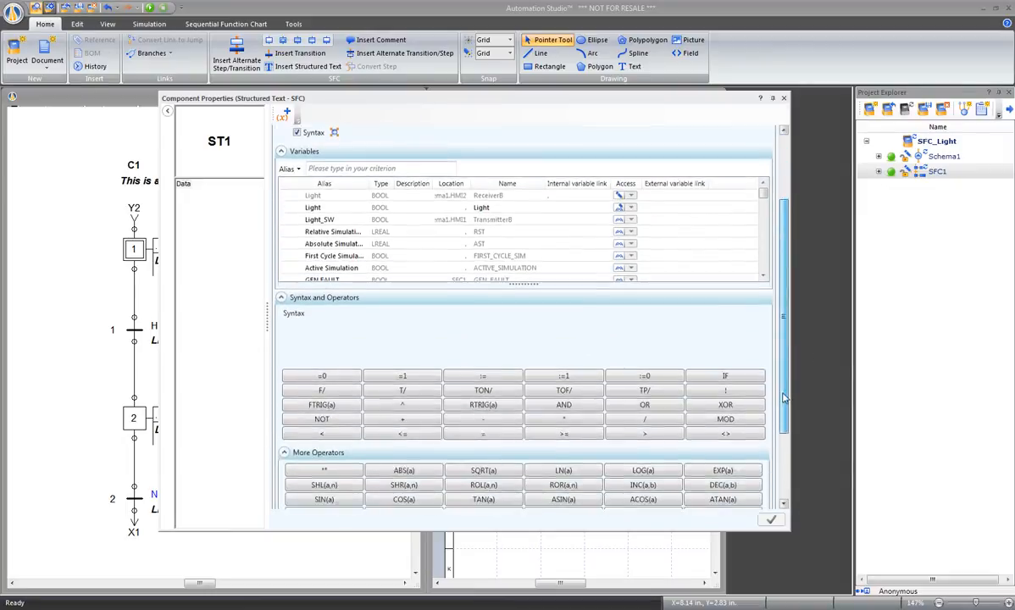
pyautogui.scroll(-3)
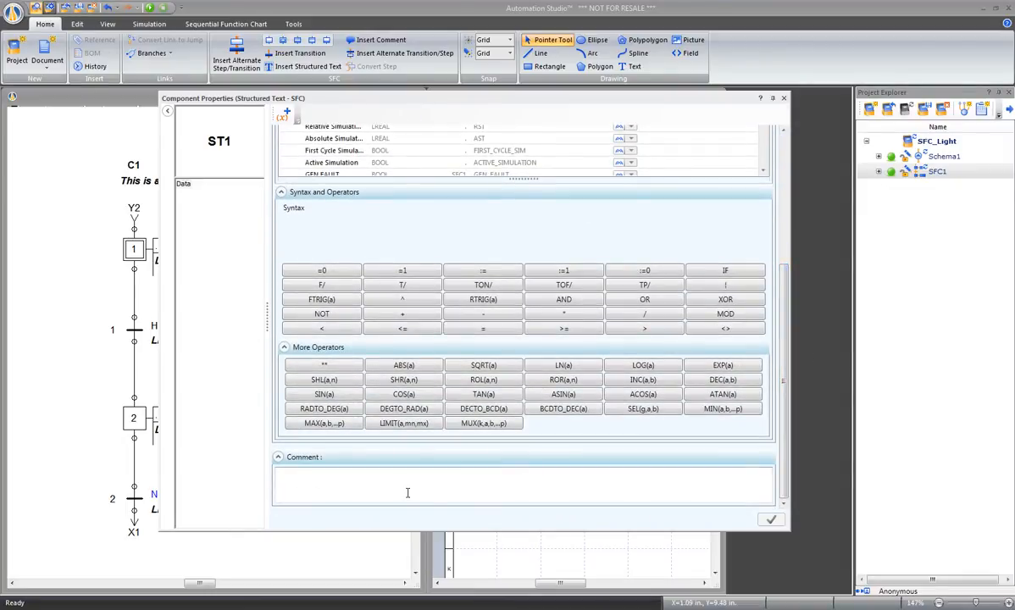
pyautogui.moveTo(482, 466)
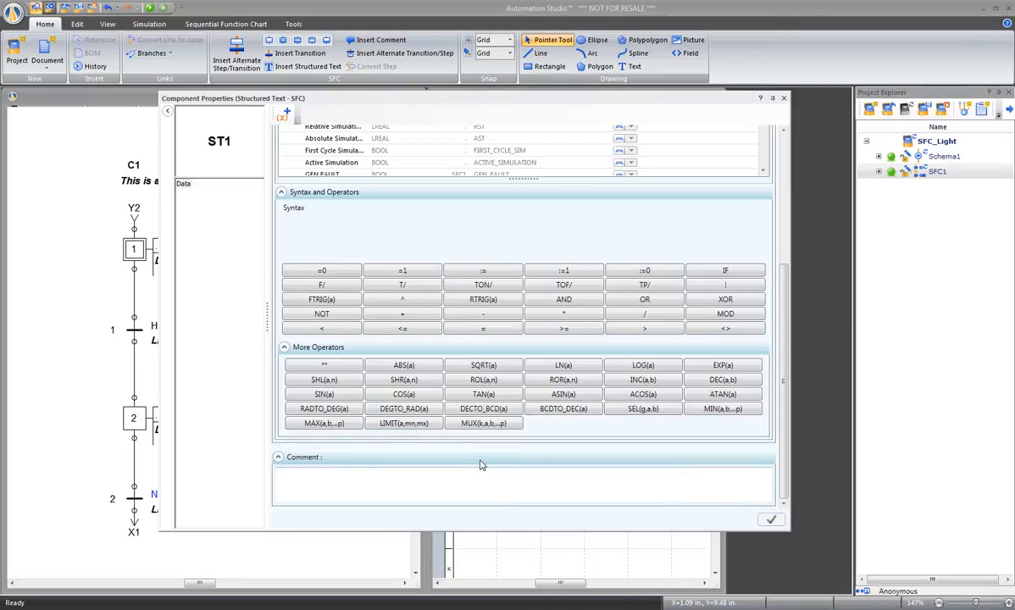
pyautogui.moveTo(324, 423)
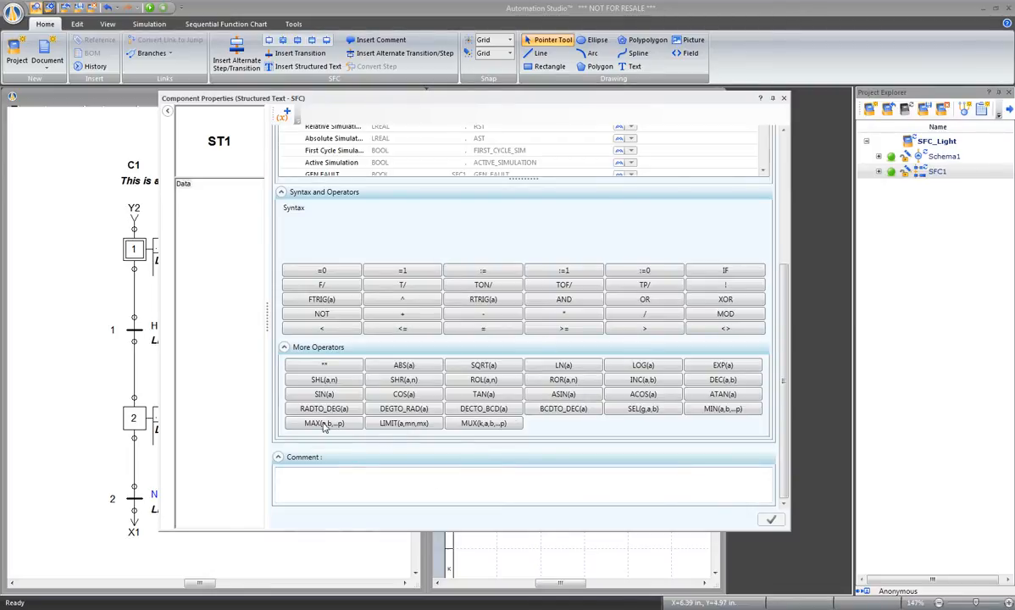
pyautogui.moveTo(260, 334)
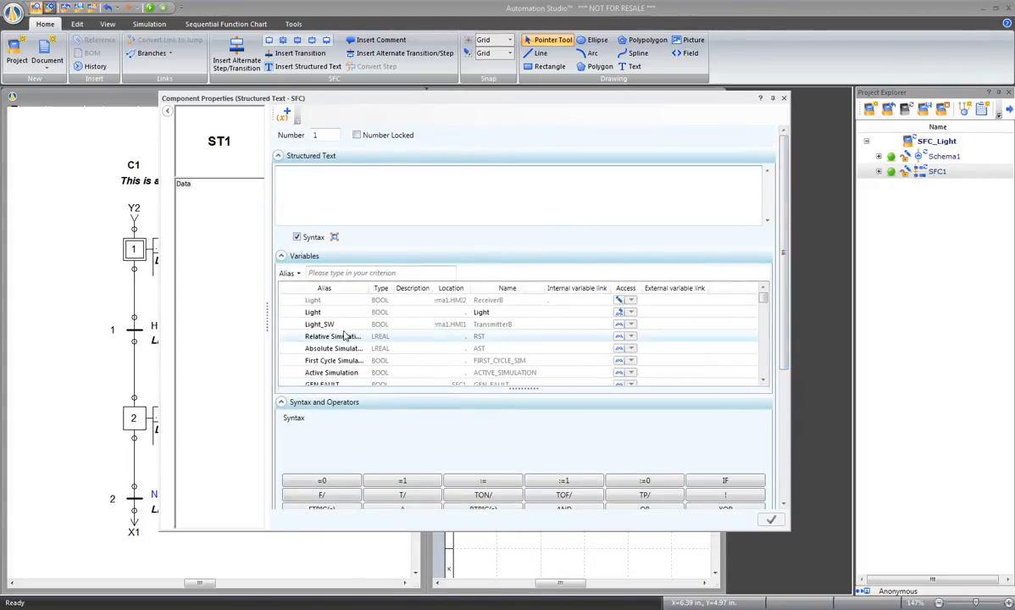
# Enter the ST1 equation 'Light :=1 IF HMI1.TransmitterB' and confirm it.
pyautogui.click(313, 311)
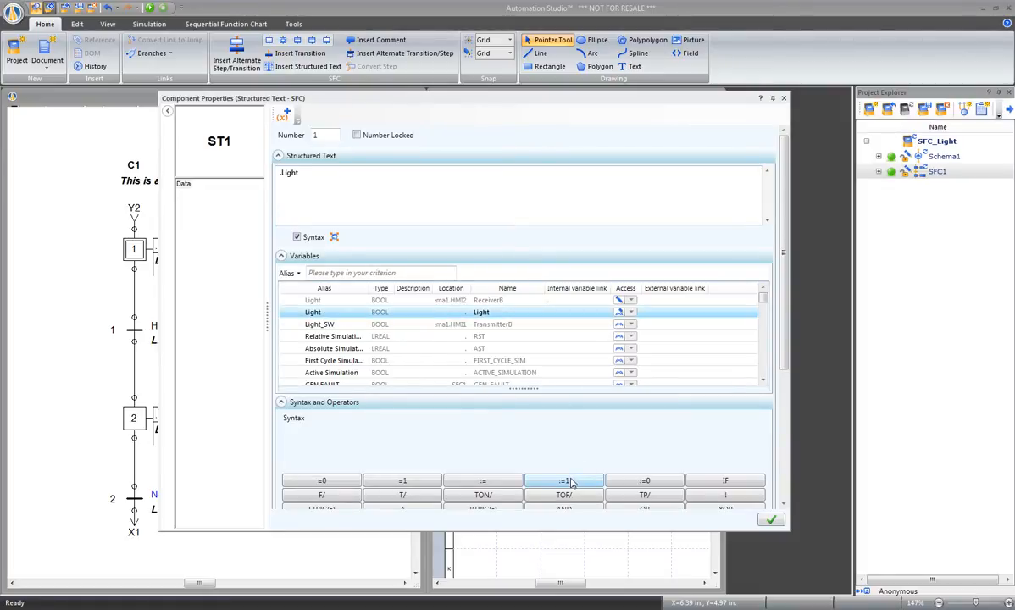
pyautogui.click(565, 480)
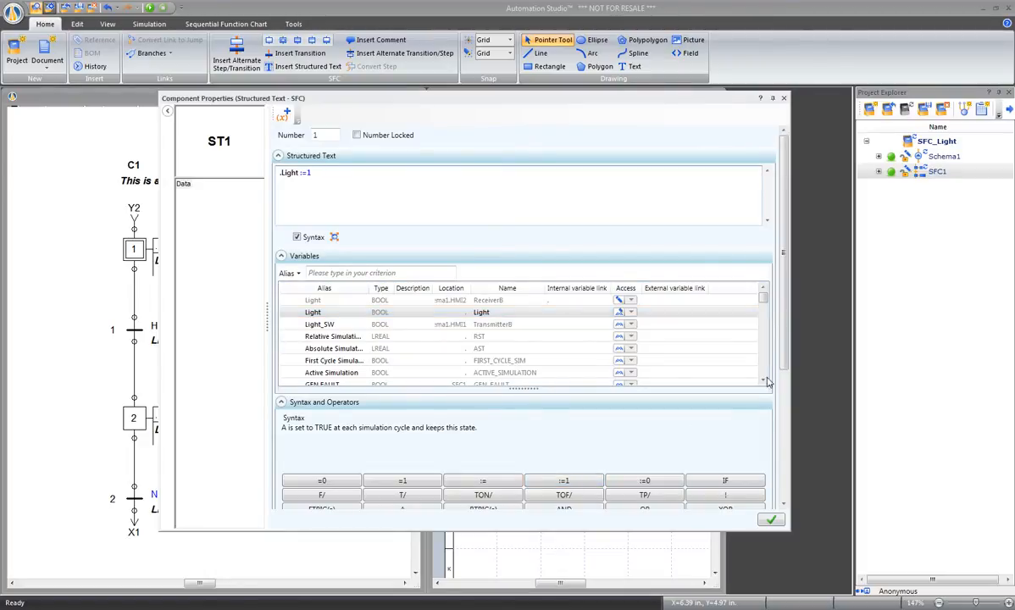
pyautogui.moveTo(565, 156)
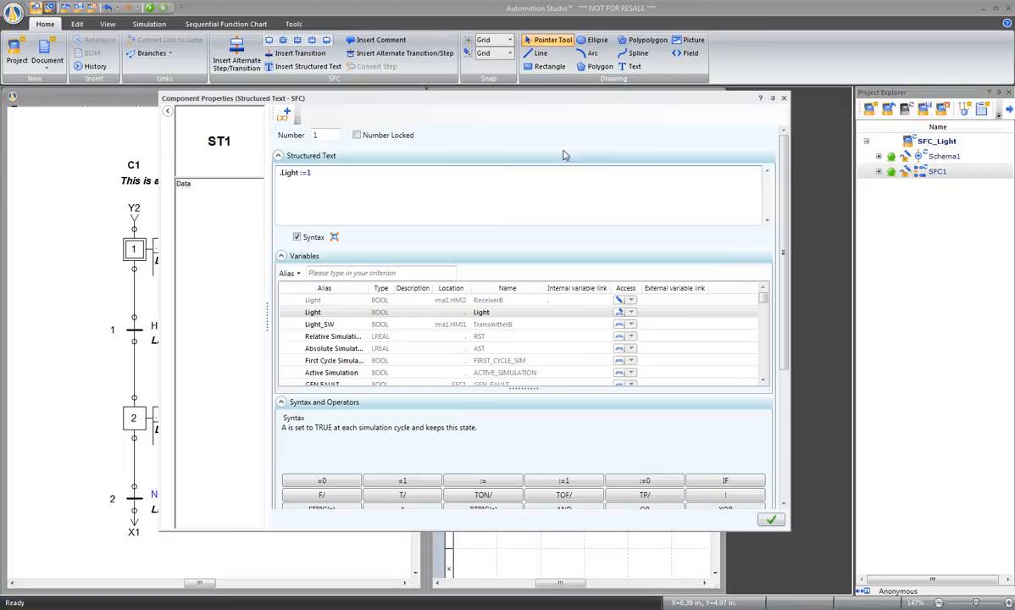
pyautogui.scroll(-3)
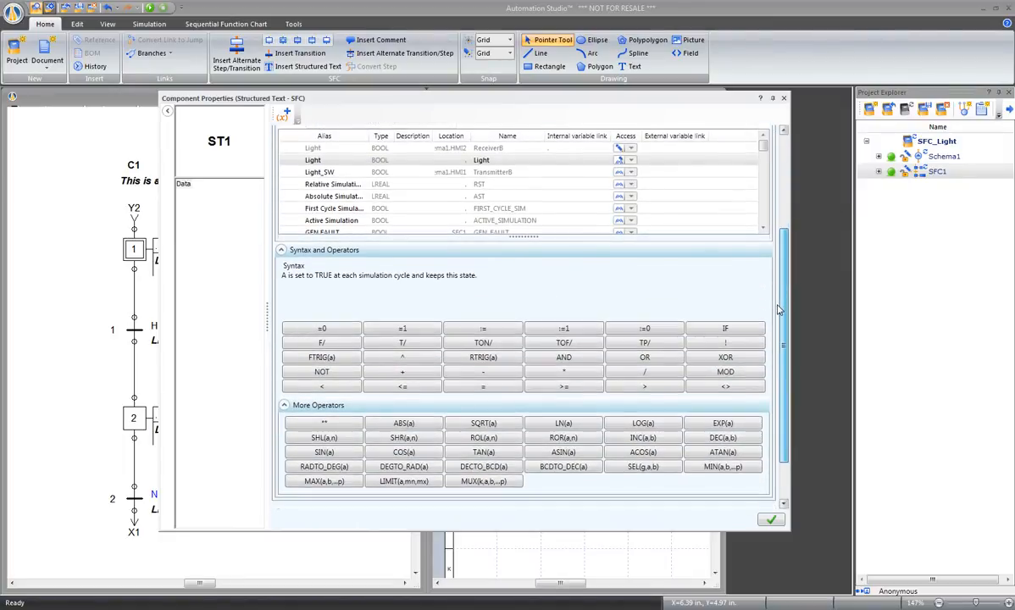
pyautogui.moveTo(609, 357)
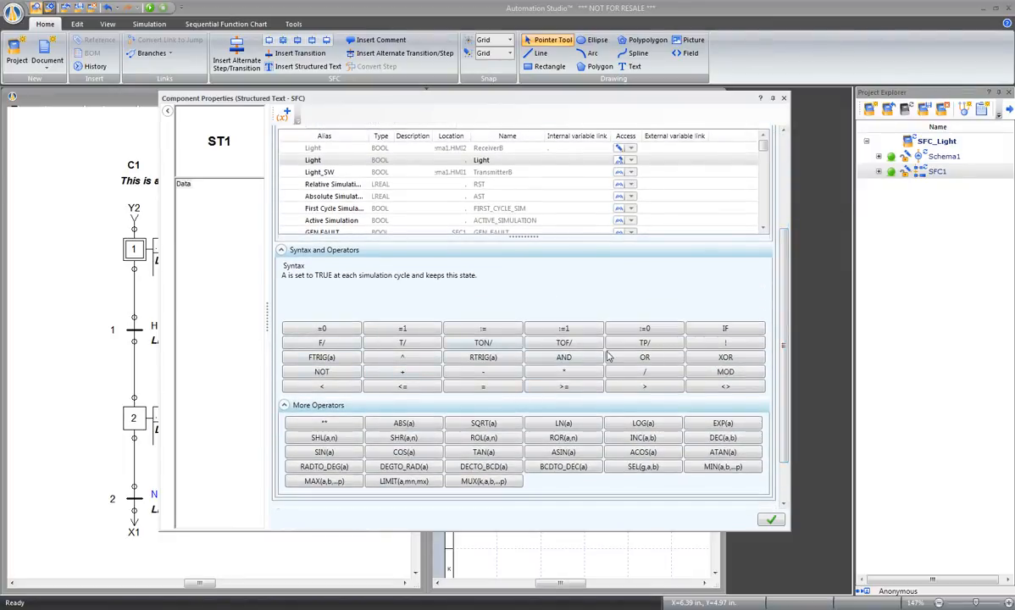
pyautogui.click(724, 328)
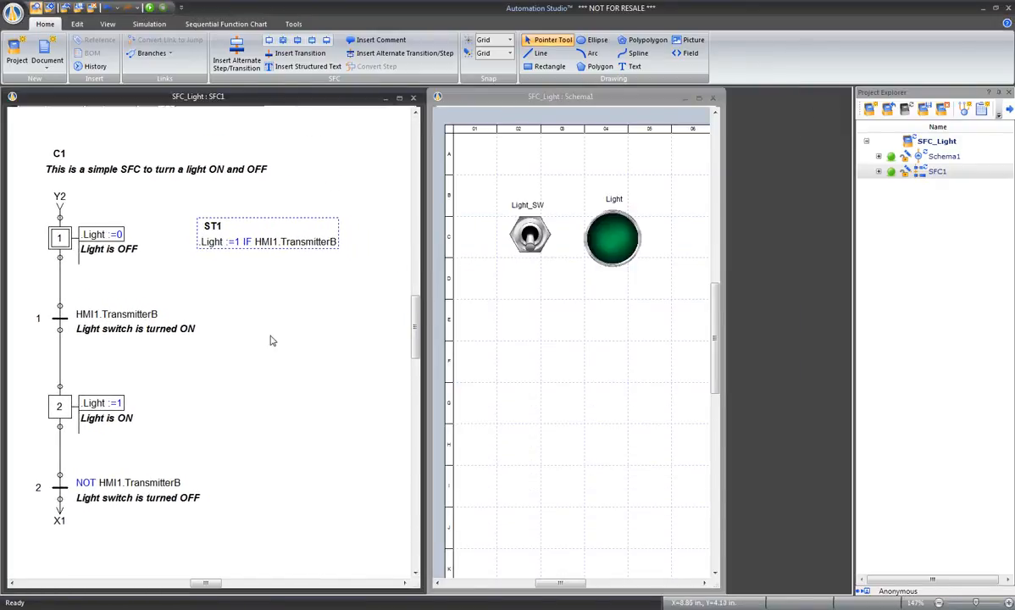
pyautogui.moveTo(346, 243)
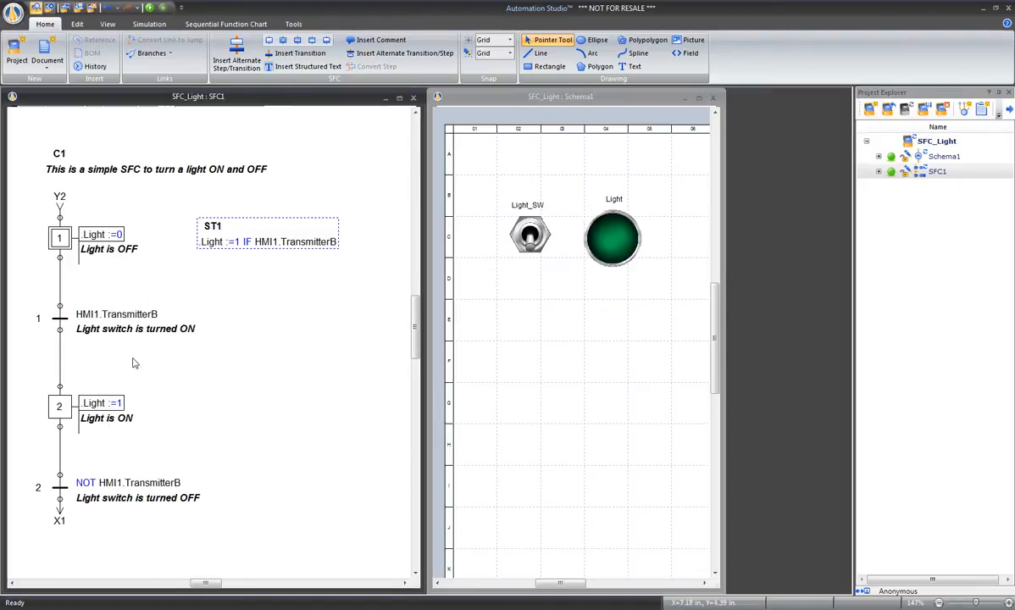
pyautogui.moveTo(163, 249)
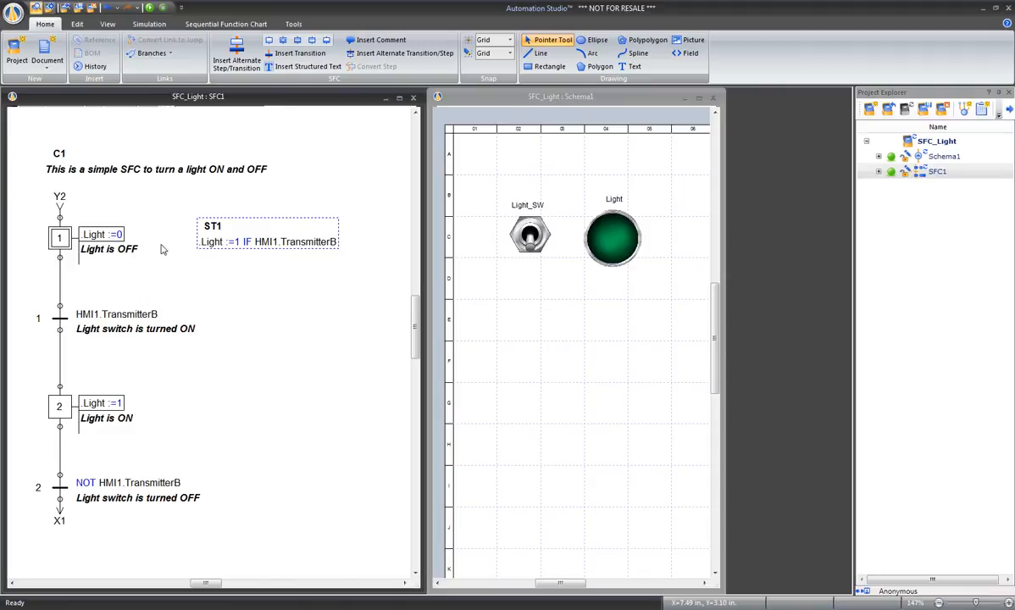
# Give ST1 the comment 'Light is ON if the switch is ON' and confirm.
pyautogui.doubleClick(268, 241)
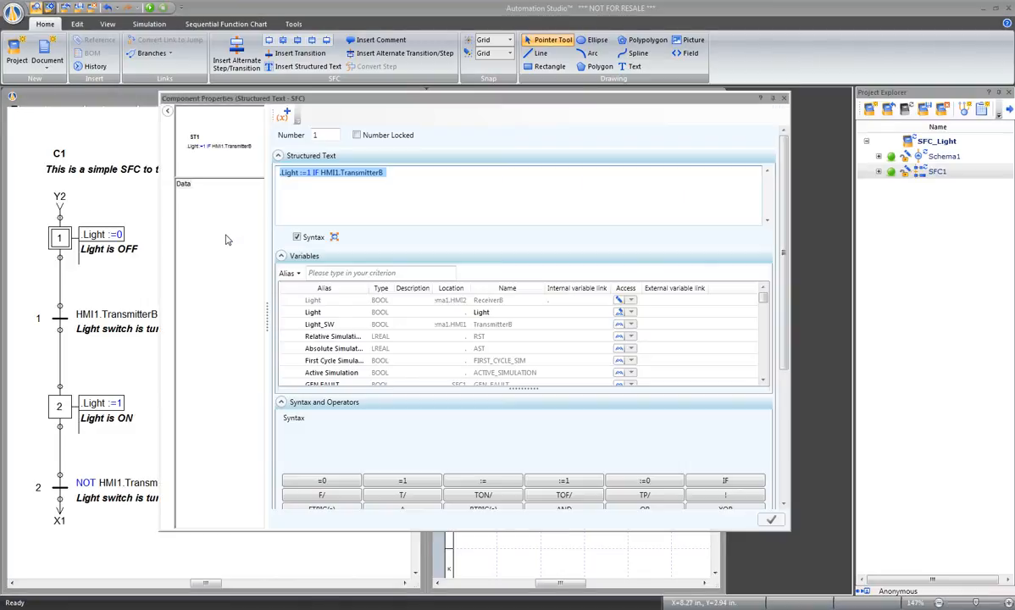
pyautogui.scroll(-3)
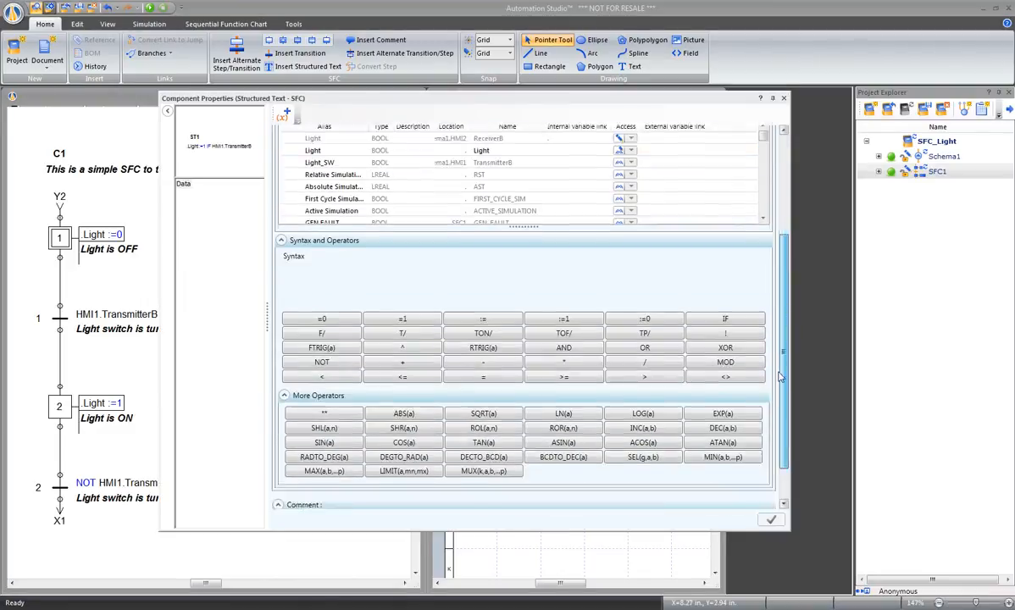
pyautogui.scroll(-3)
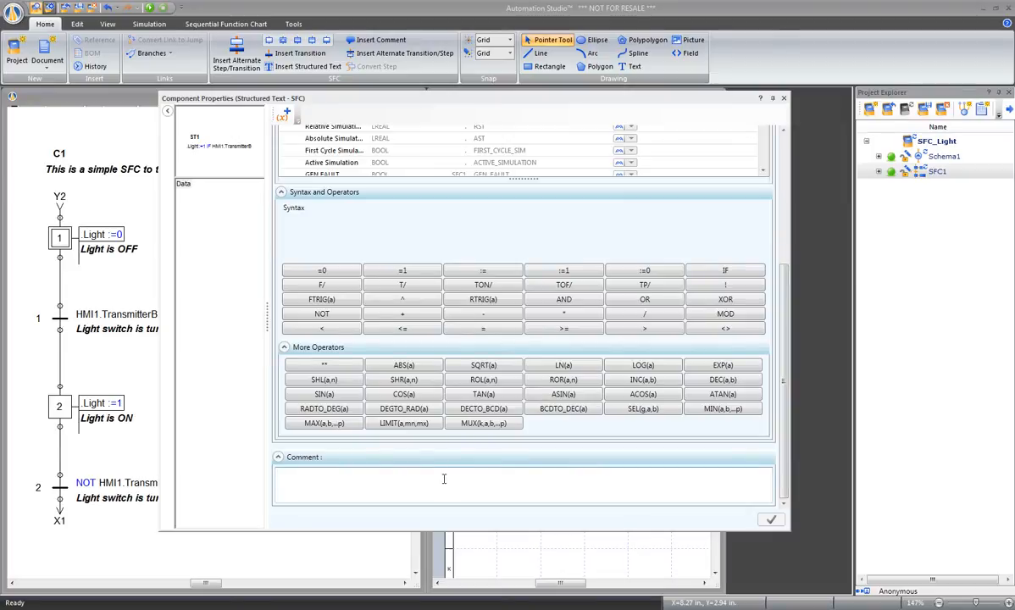
pyautogui.write('Li')
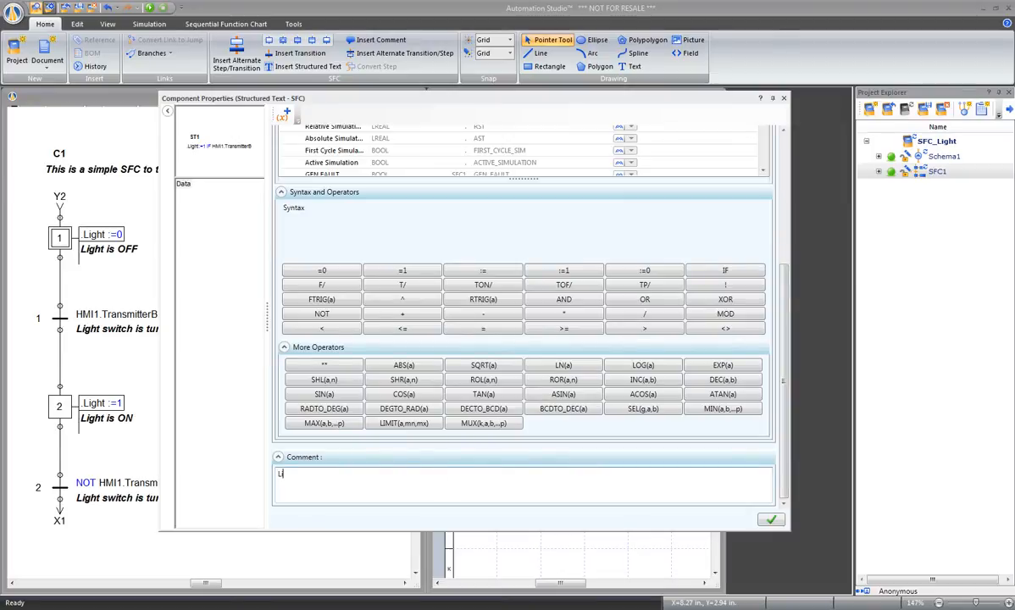
pyautogui.write('ight is')
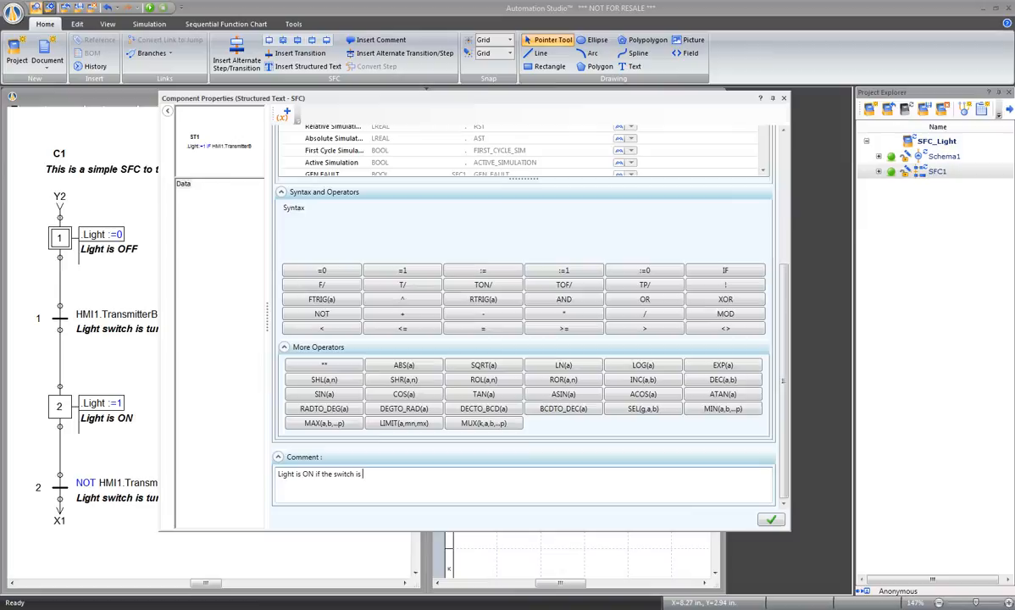
pyautogui.write('ON')
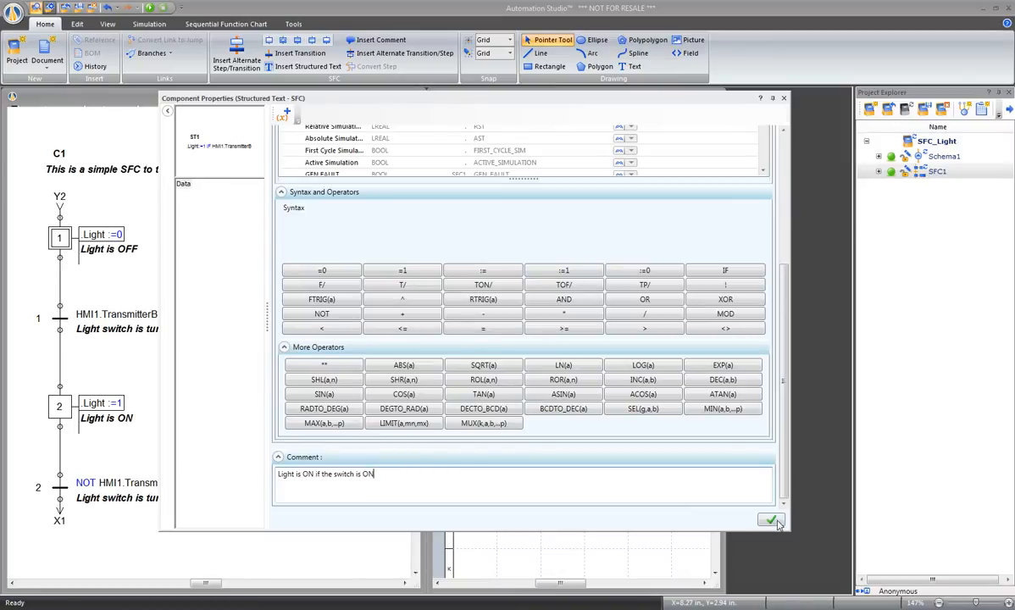
pyautogui.click(766, 521)
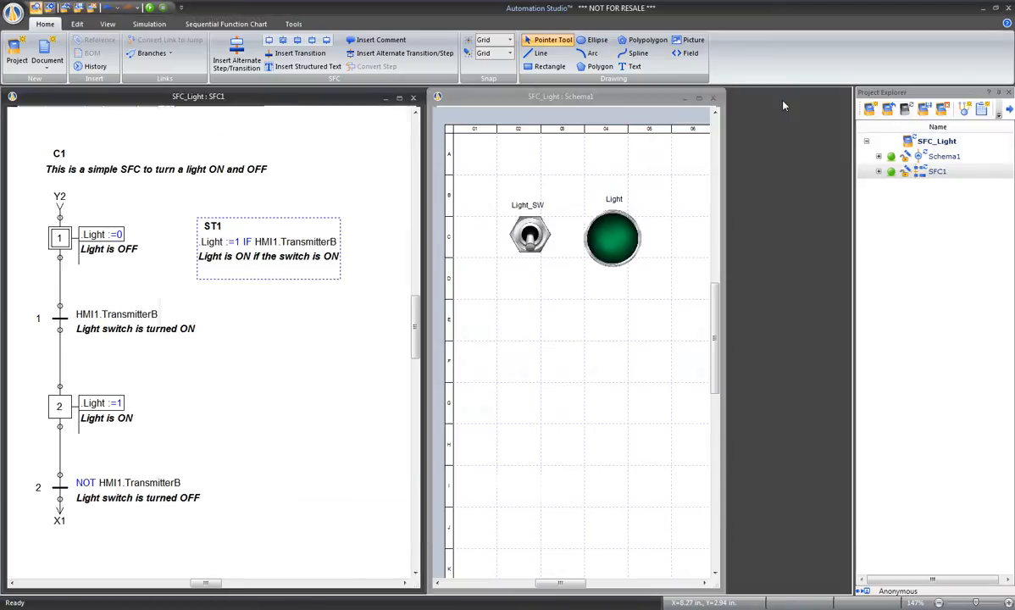
pyautogui.moveTo(527, 441)
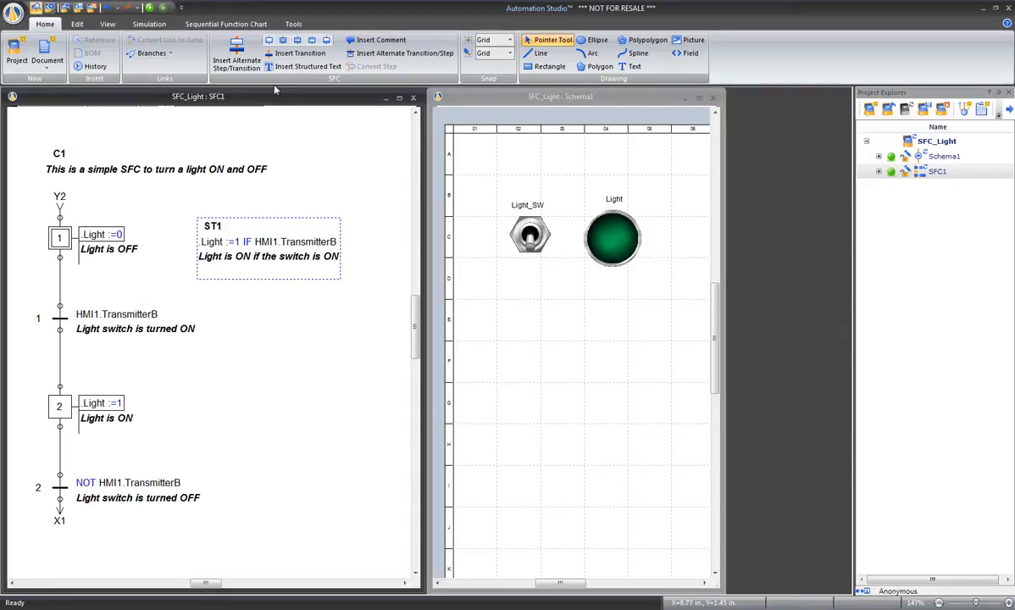
# Place ST2 with 'Light :=0 IF NOT HMI1.TransmitterB', commented 'Light is OFF if the switch is OFF'.
pyautogui.click(310, 66)
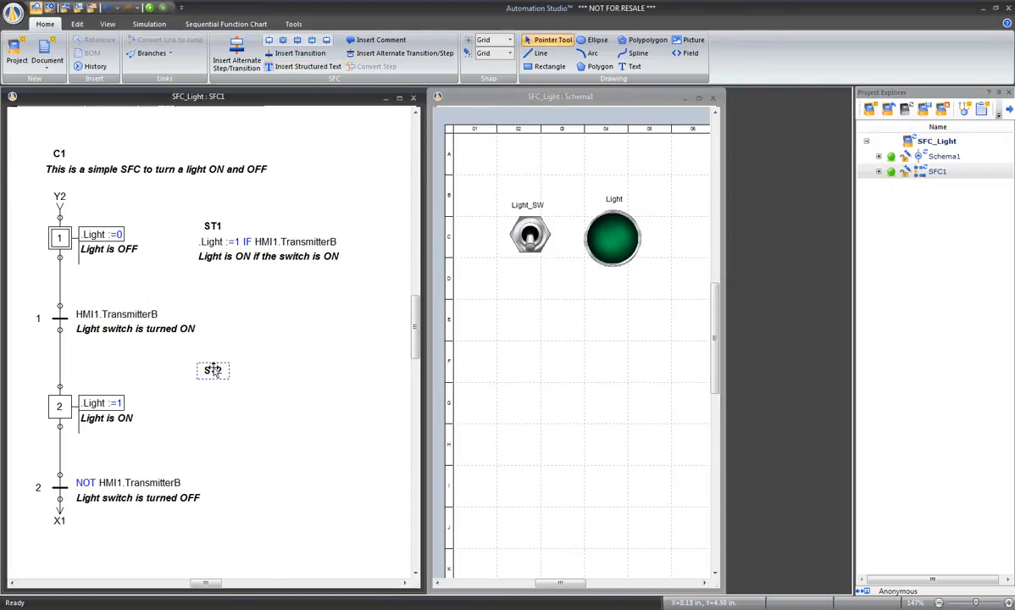
pyautogui.doubleClick(212, 370)
pyautogui.write('.Light :=0 IF')
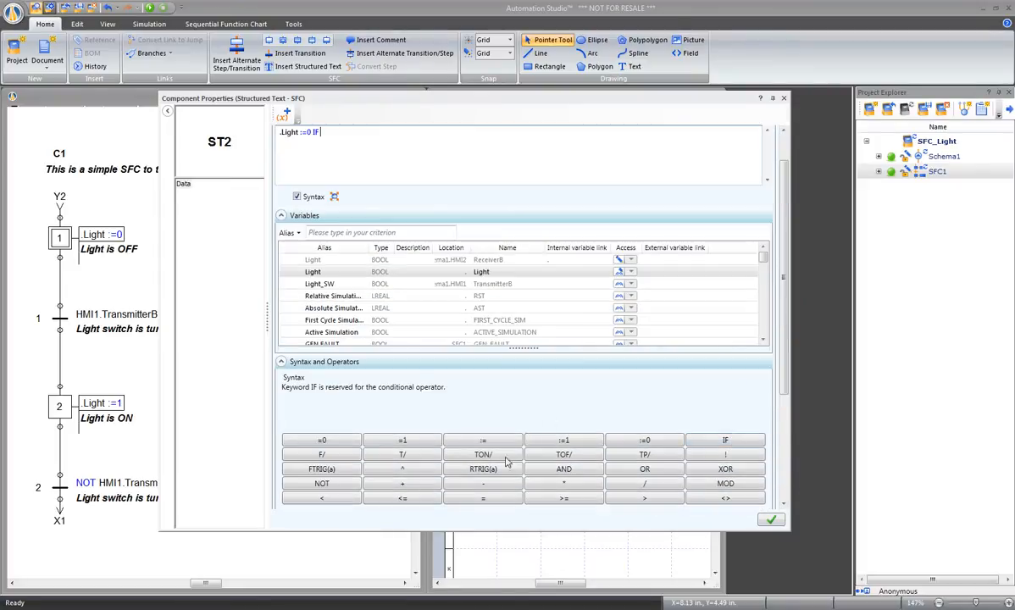
pyautogui.click(322, 483)
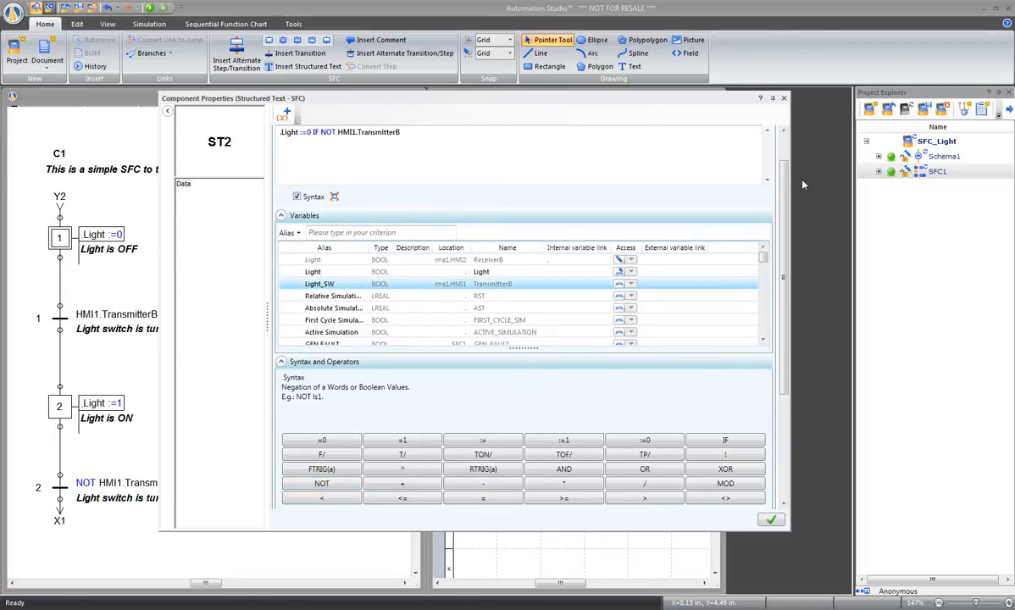
pyautogui.scroll(-3)
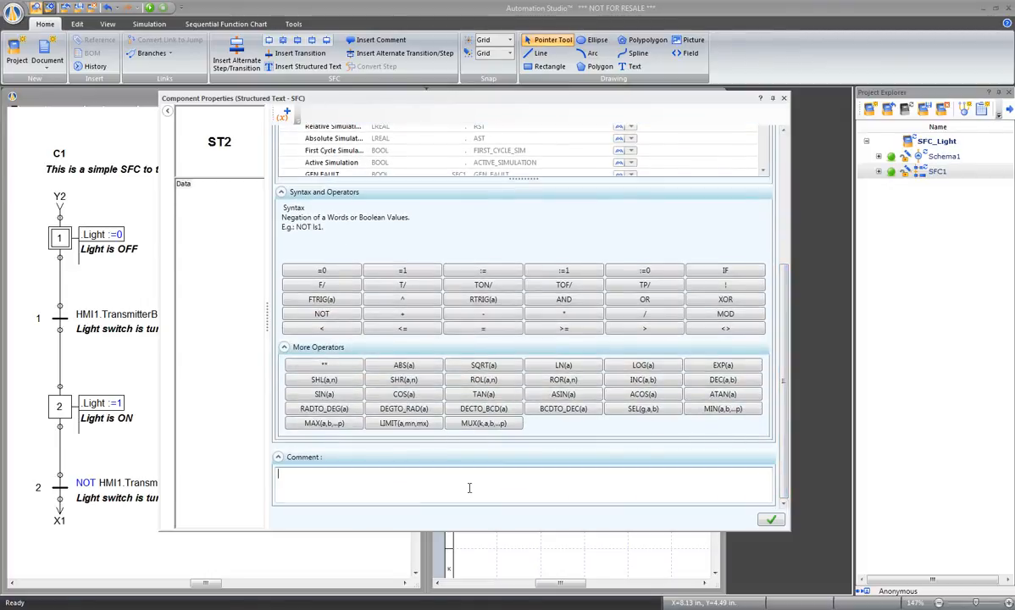
pyautogui.write('Light is OFF')
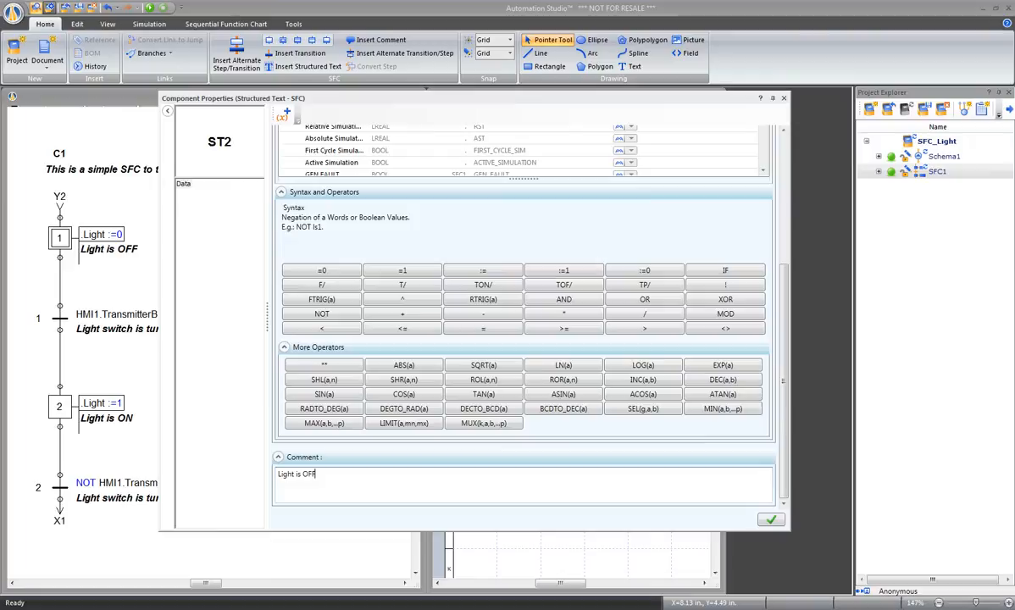
pyautogui.write('if the switch is O')
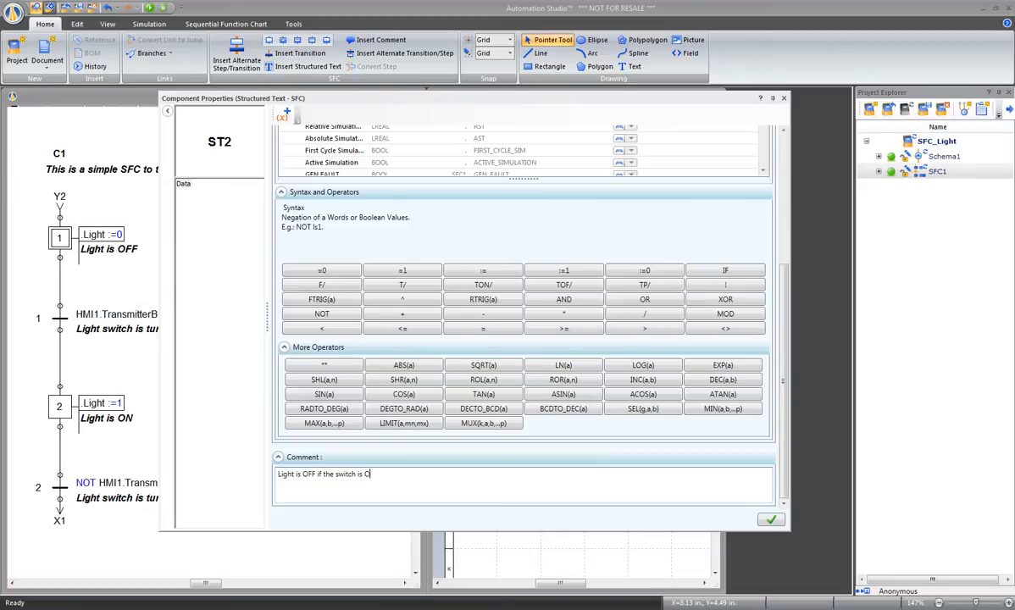
pyautogui.write('FF')
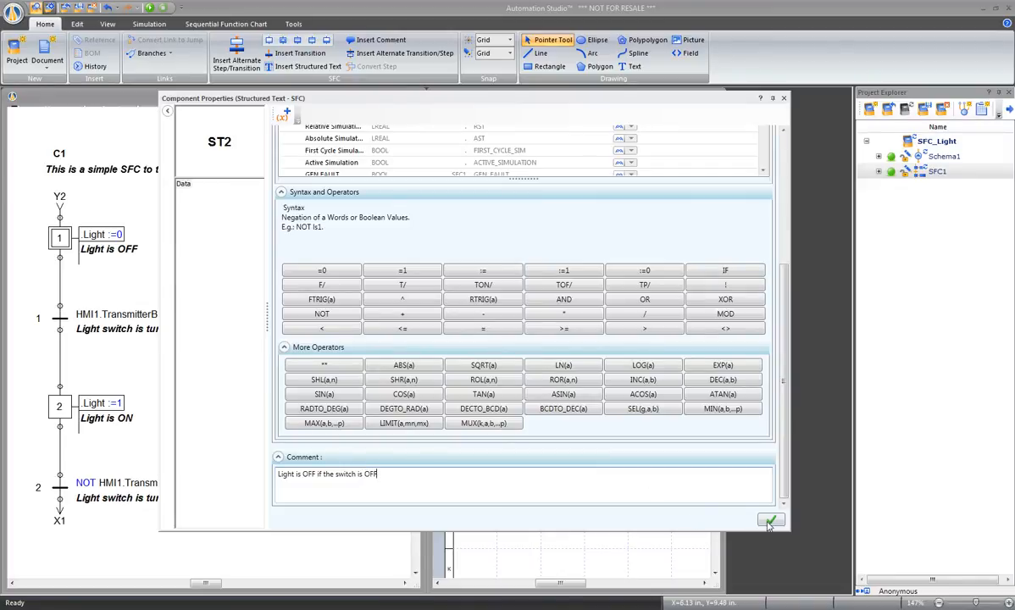
pyautogui.click(768, 520)
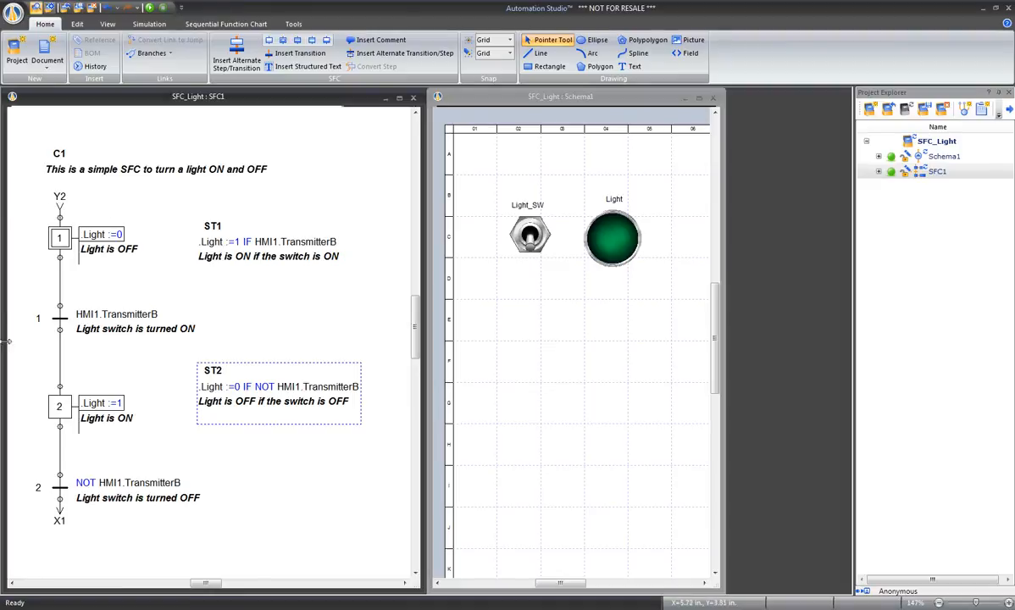
pyautogui.moveTo(30, 484)
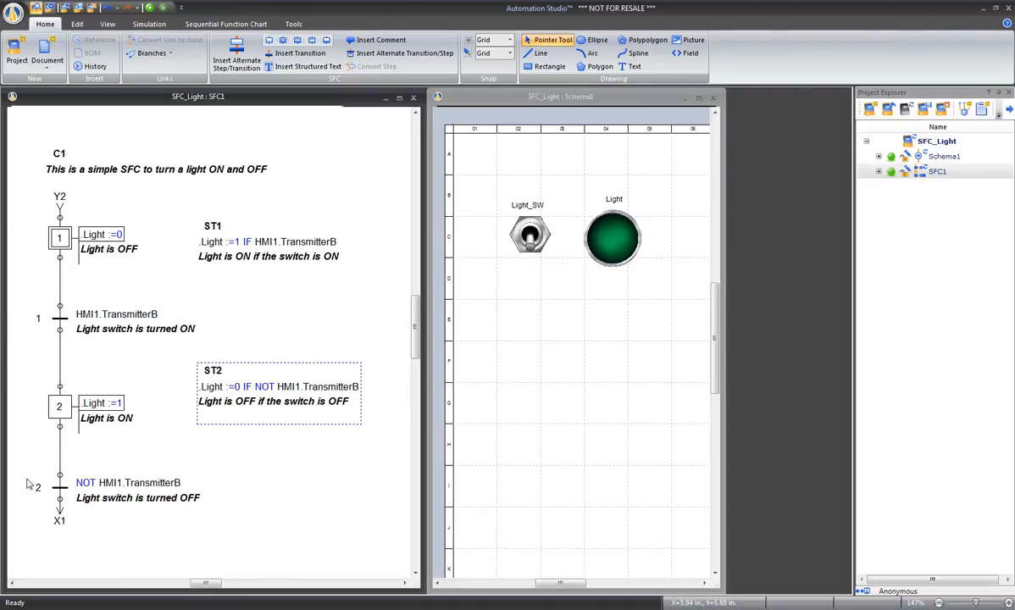
# Select the SFC steps and transitions for deletion.
pyautogui.click(178, 393)
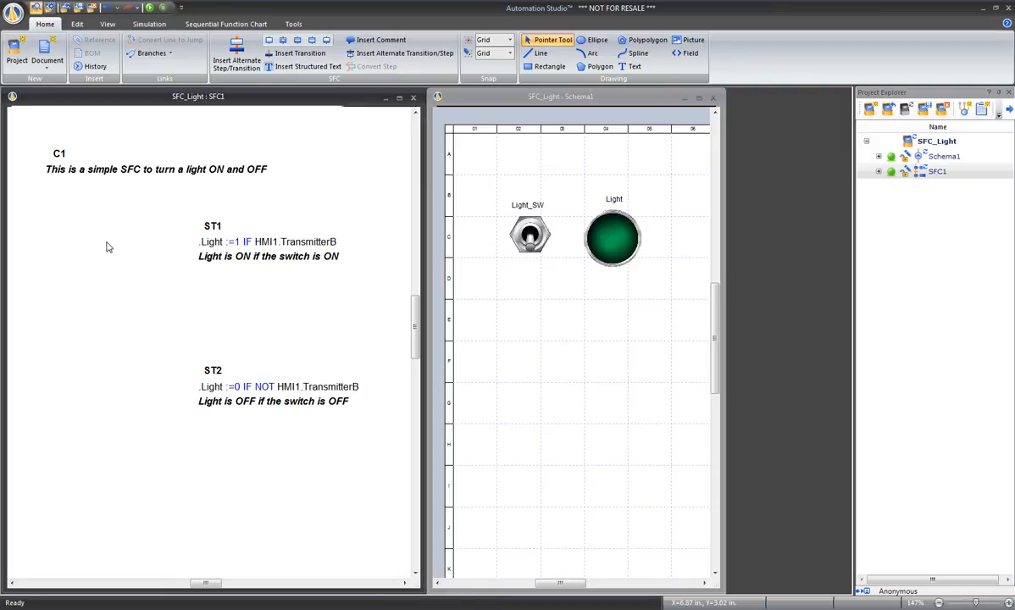
pyautogui.moveTo(241, 220)
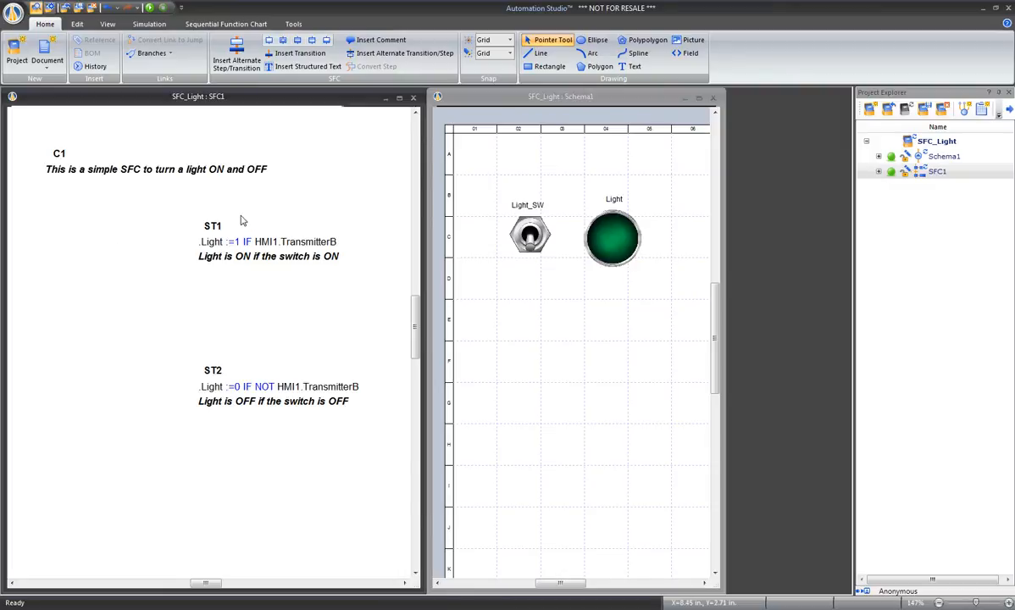
pyautogui.moveTo(58, 425)
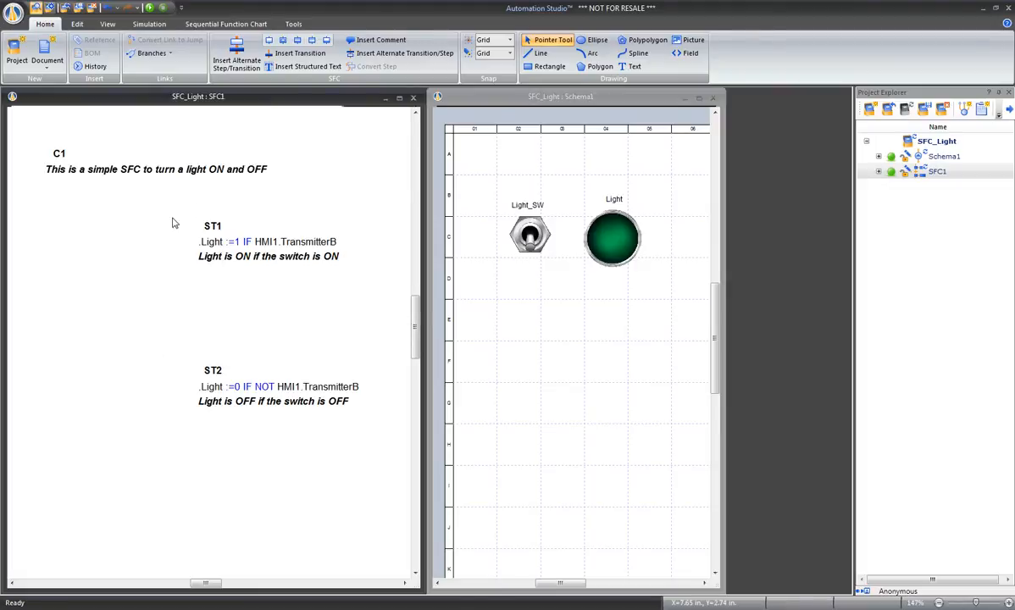
pyautogui.moveTo(240, 291)
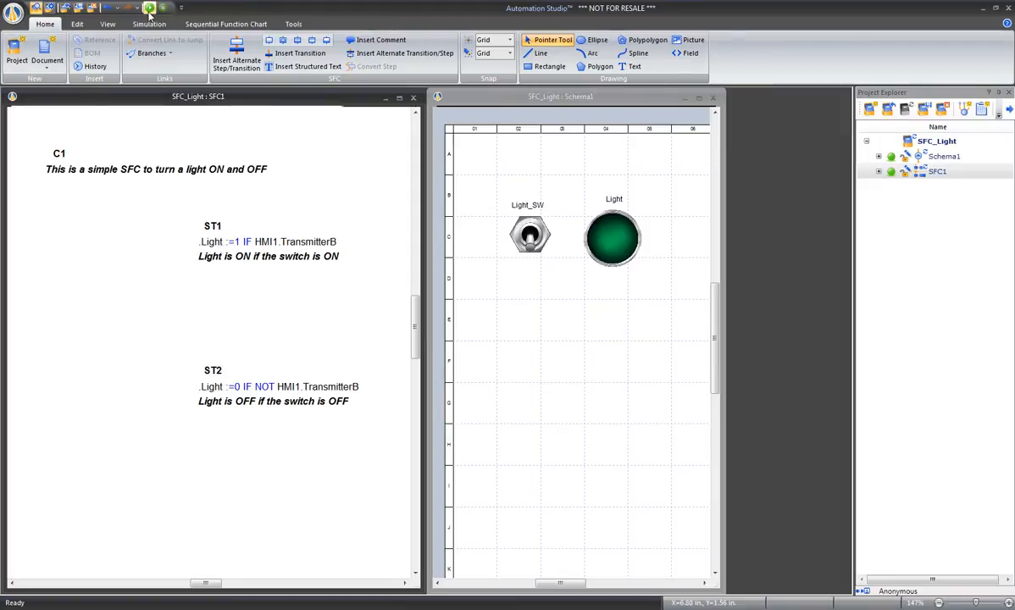
pyautogui.click(151, 7)
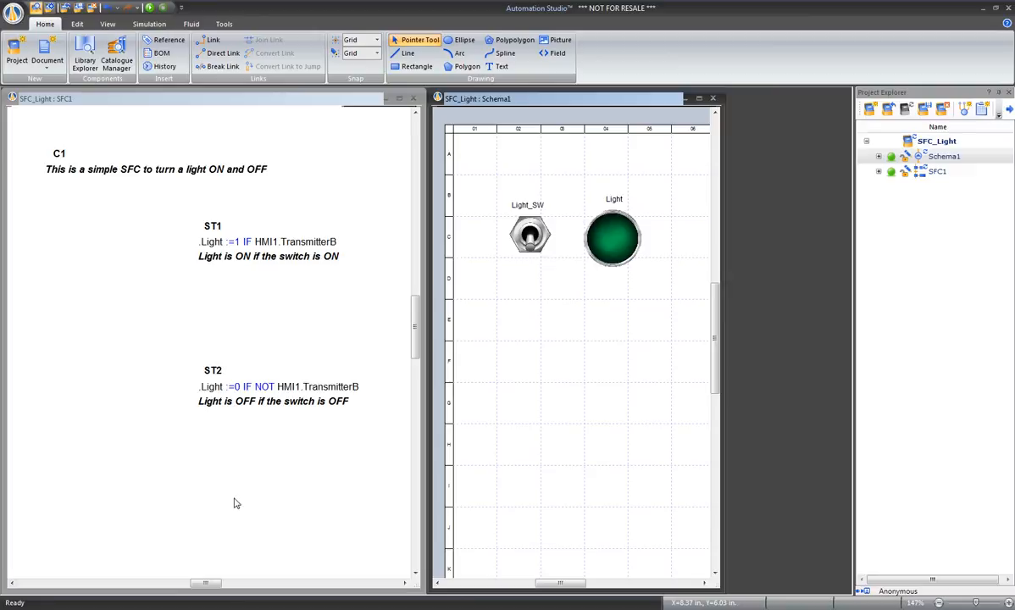
pyautogui.moveTo(203, 240)
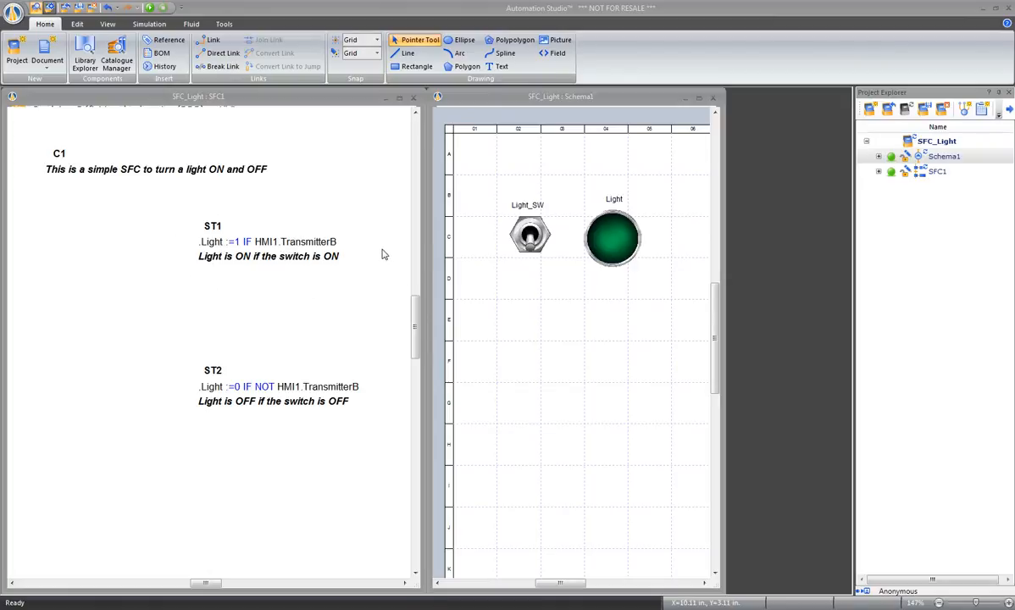
pyautogui.moveTo(374, 259)
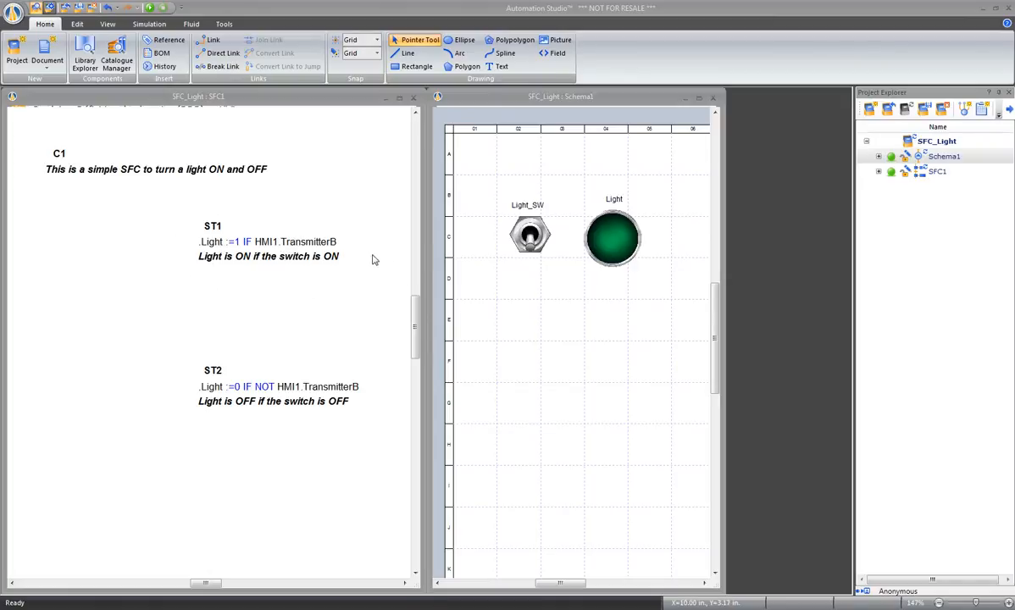
pyautogui.moveTo(190, 291)
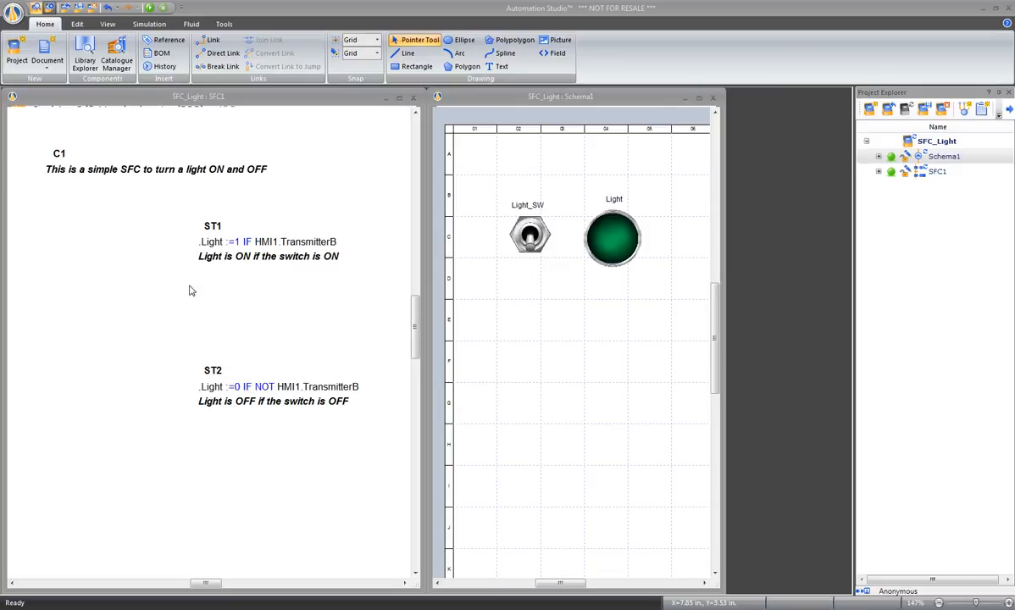
pyautogui.moveTo(242, 442)
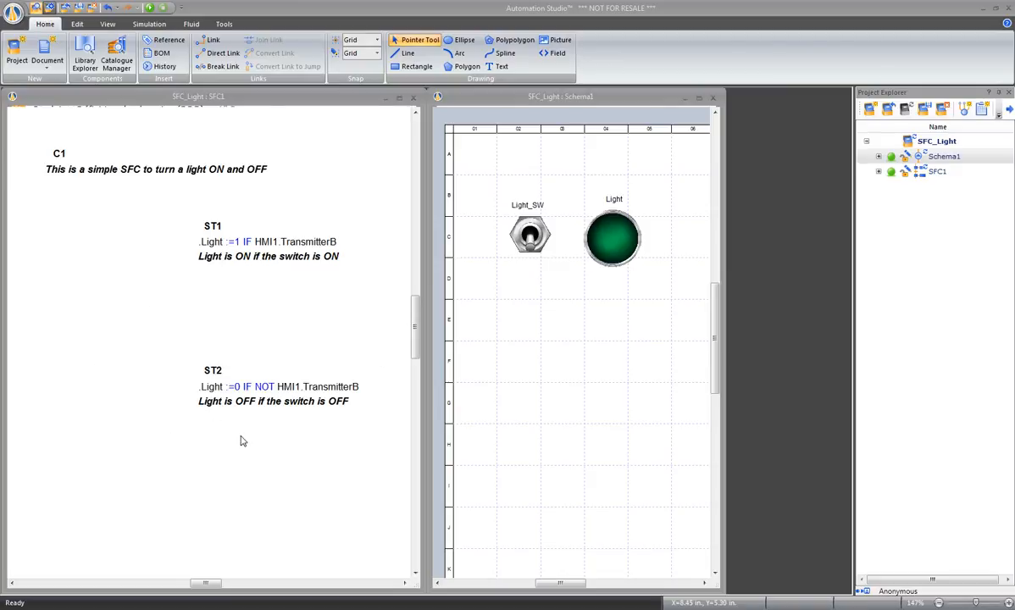
pyautogui.moveTo(240, 441)
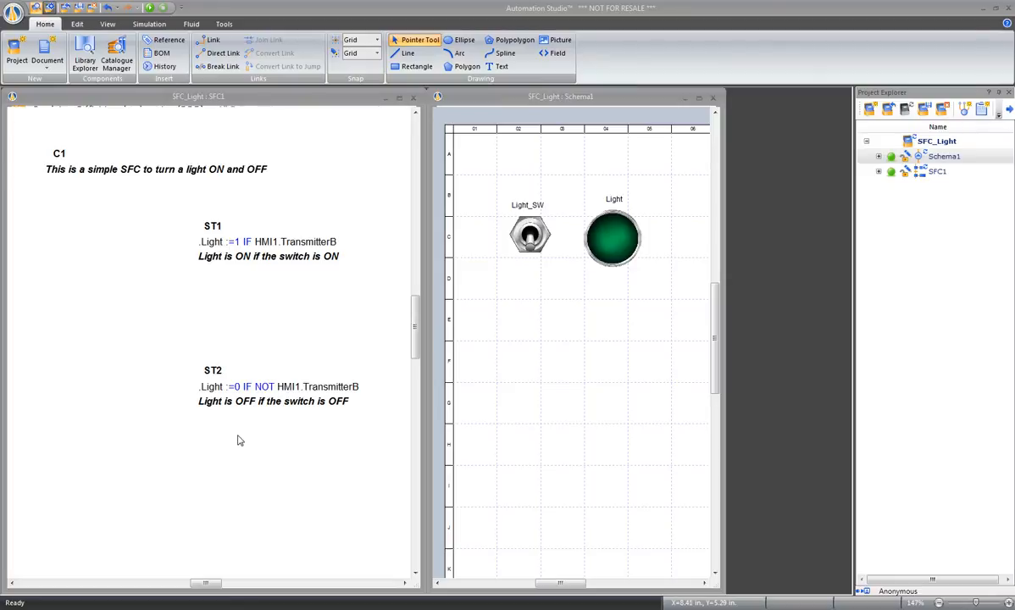
pyautogui.click(276, 392)
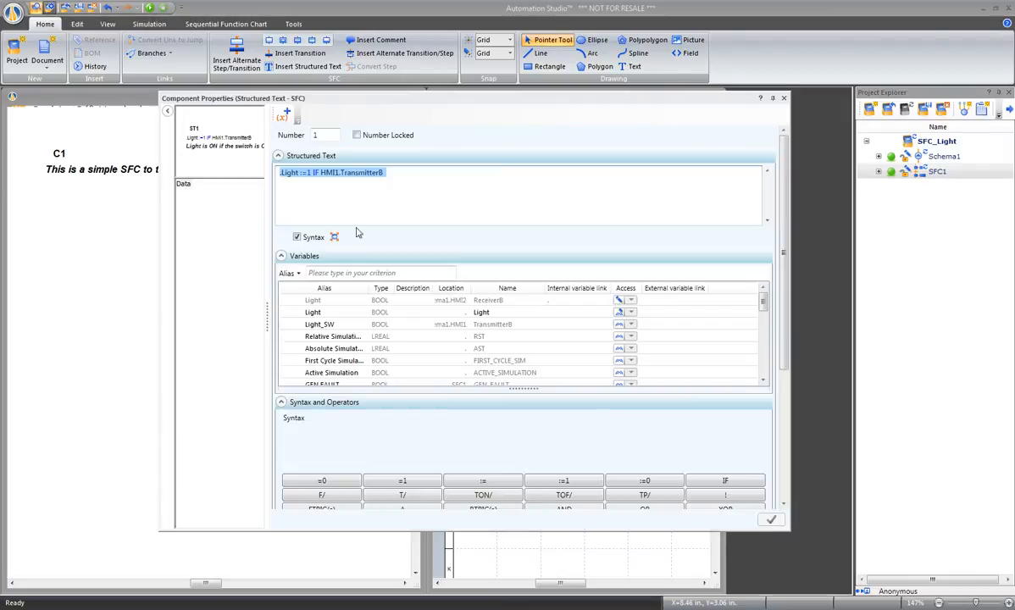
# Append the NOT equation and OFF comment to ST1, then simulate and flip Light_SW.
pyautogui.click(390, 173)
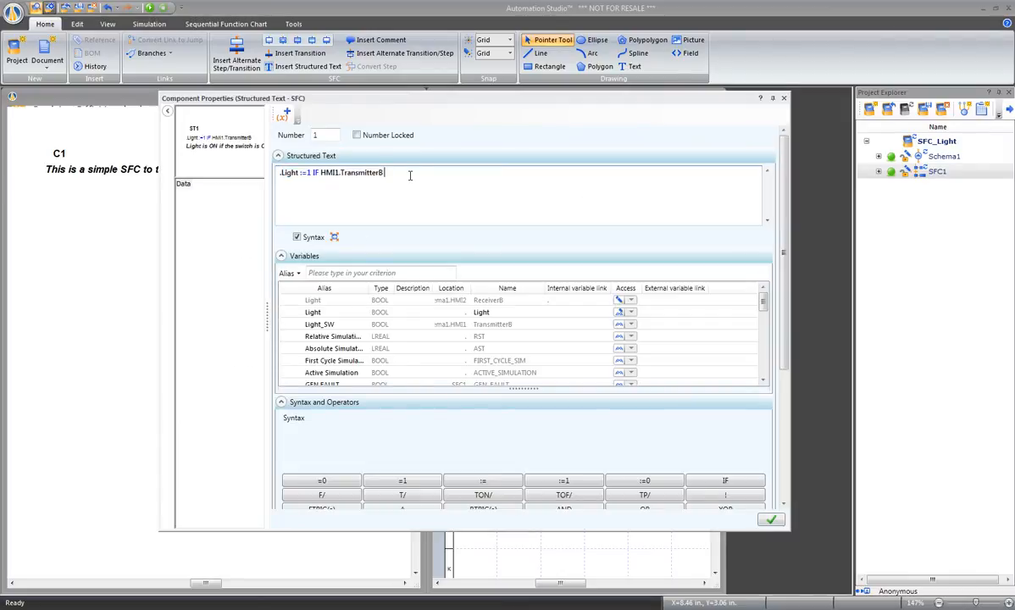
pyautogui.write(';')
pyautogui.write('.Light :=0 IF NOT HMI1.TransmitterB')
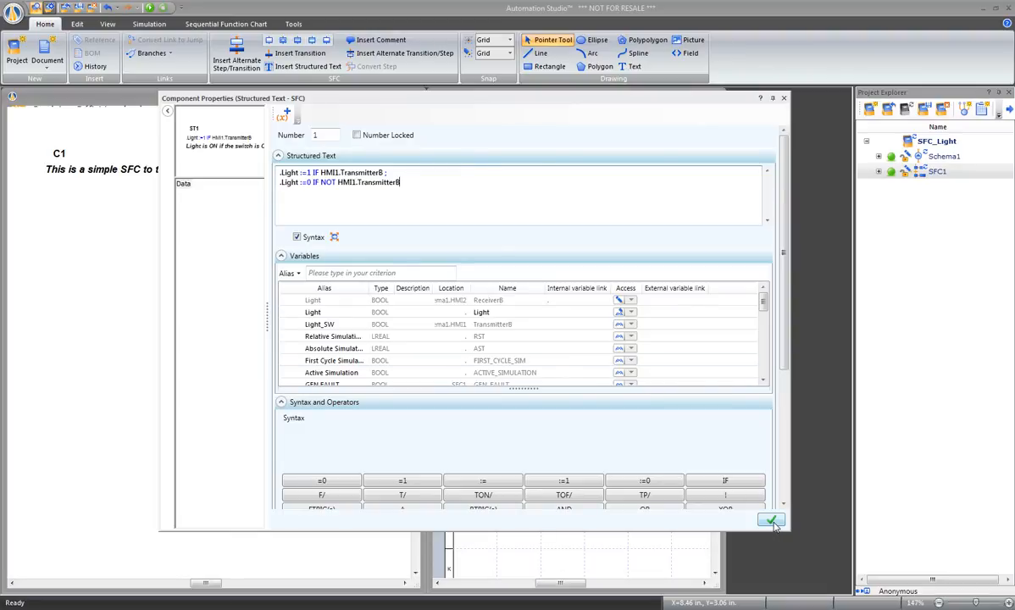
pyautogui.scroll(-3)
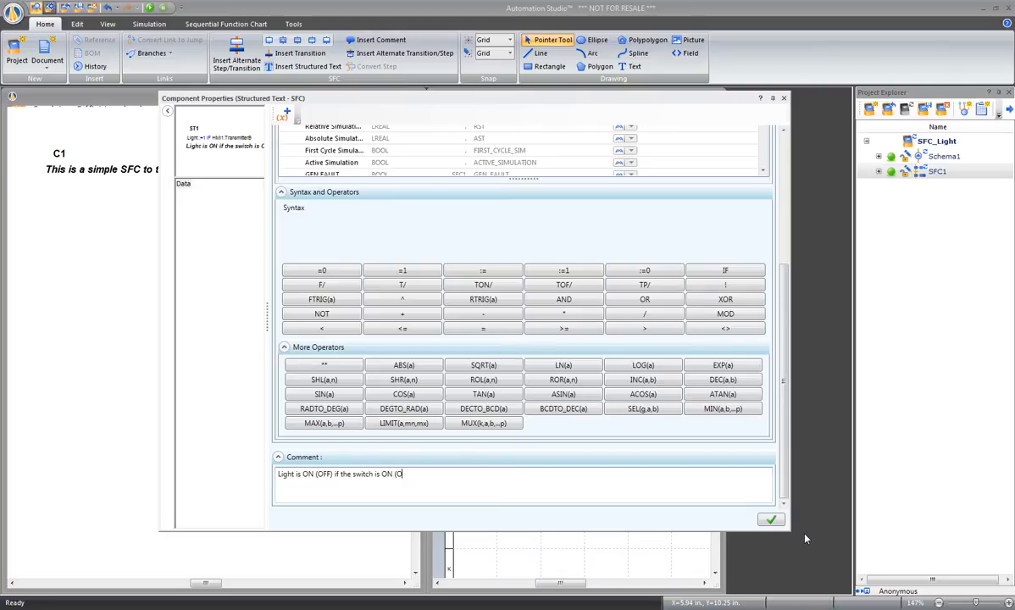
pyautogui.write('FF)')
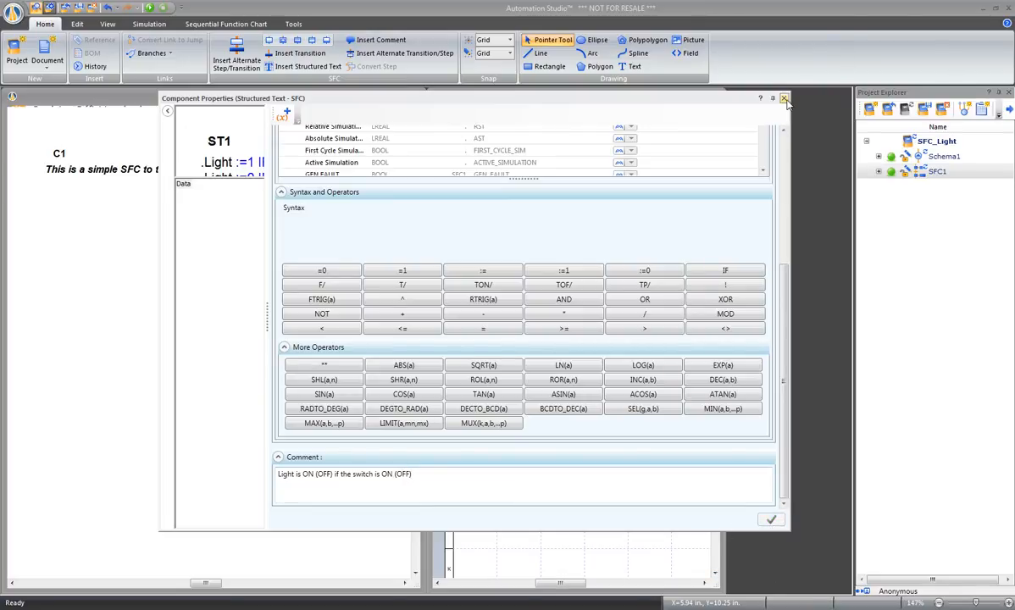
pyautogui.click(784, 100)
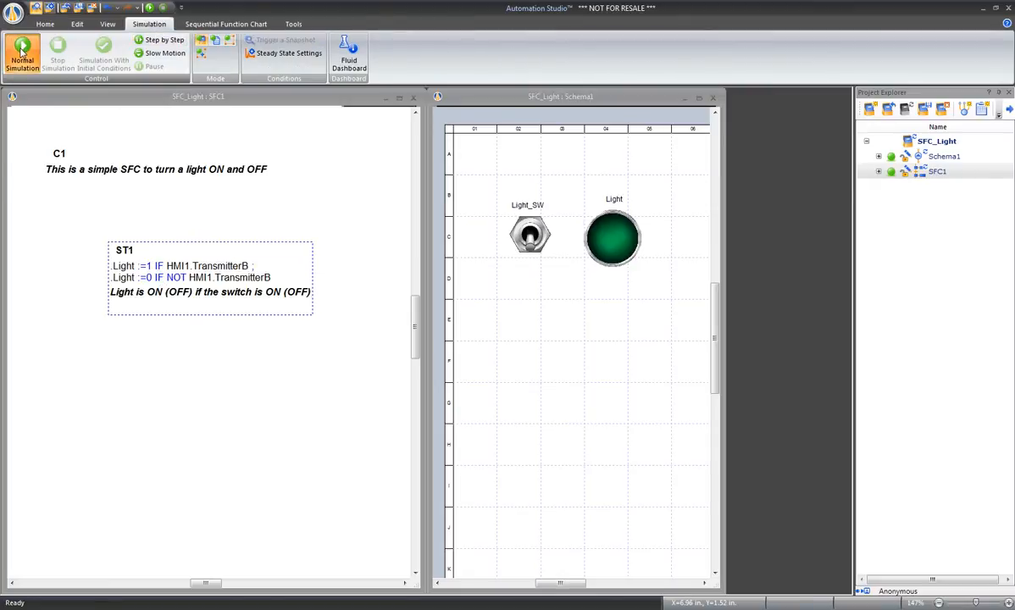
pyautogui.click(22, 45)
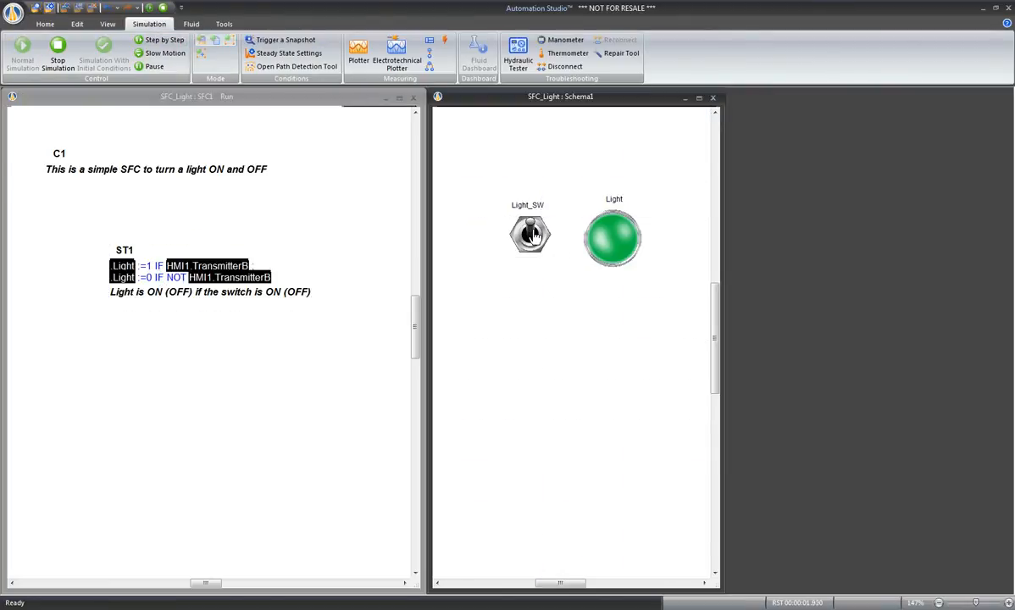
pyautogui.click(530, 235)
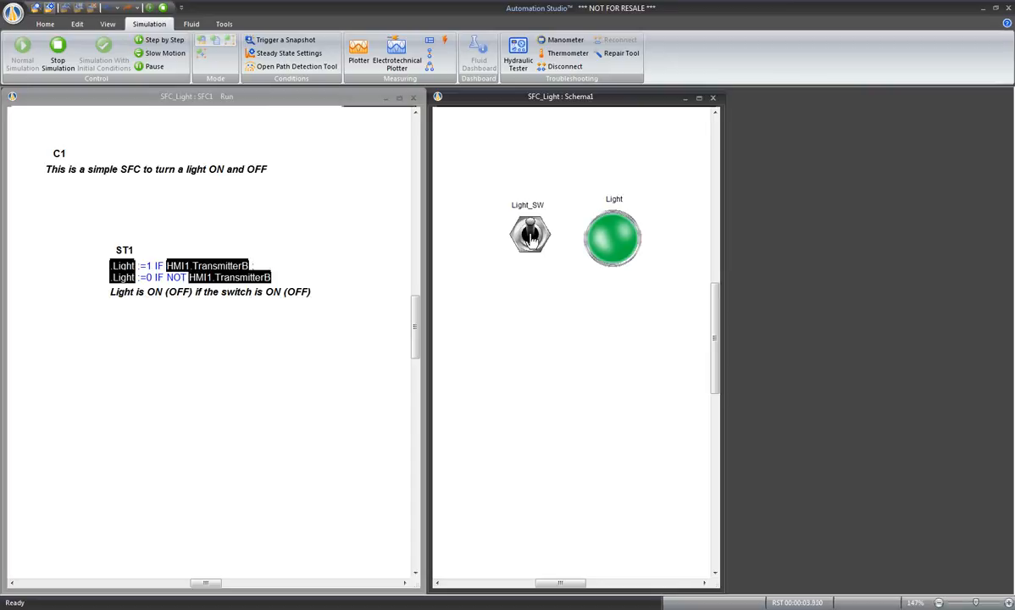